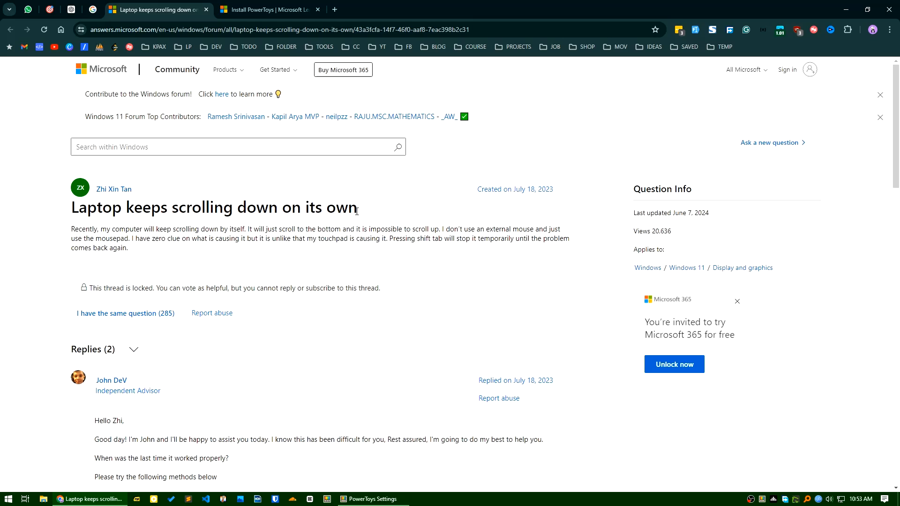
pyautogui.moveTo(384, 209)
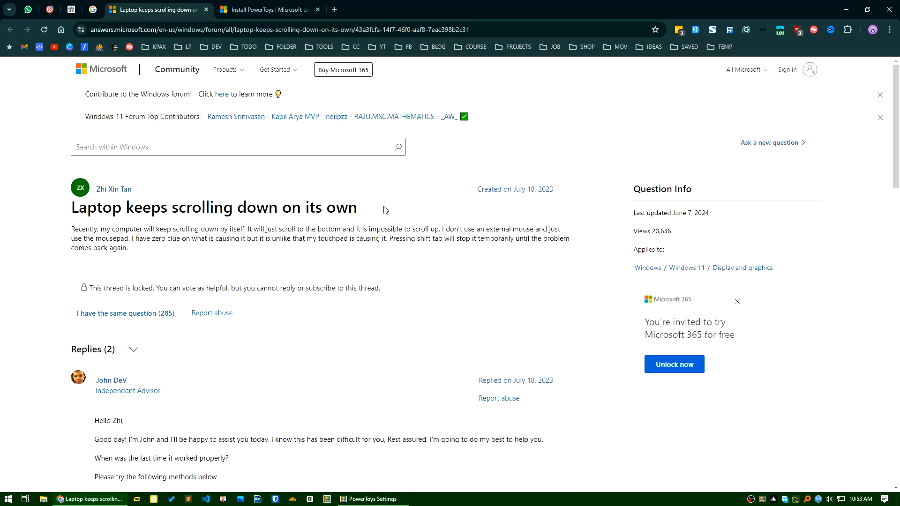
pyautogui.moveTo(433, 228)
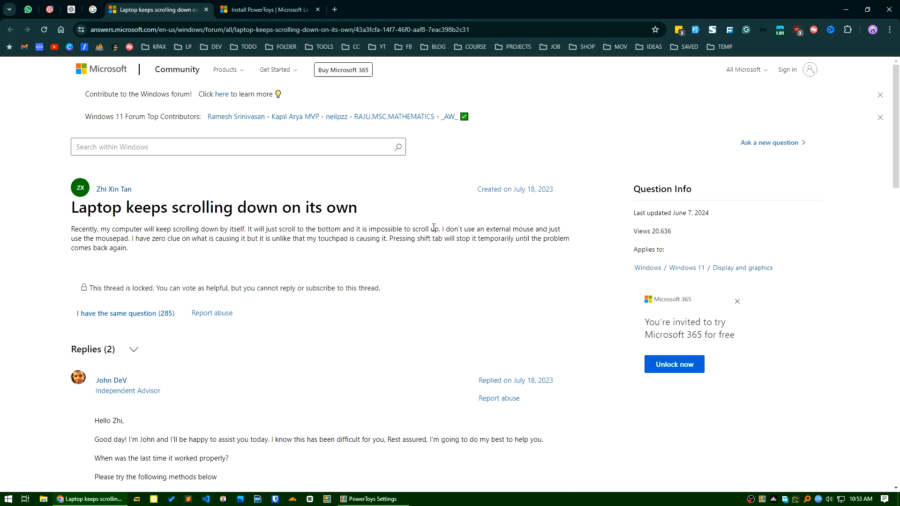
pyautogui.moveTo(360, 208)
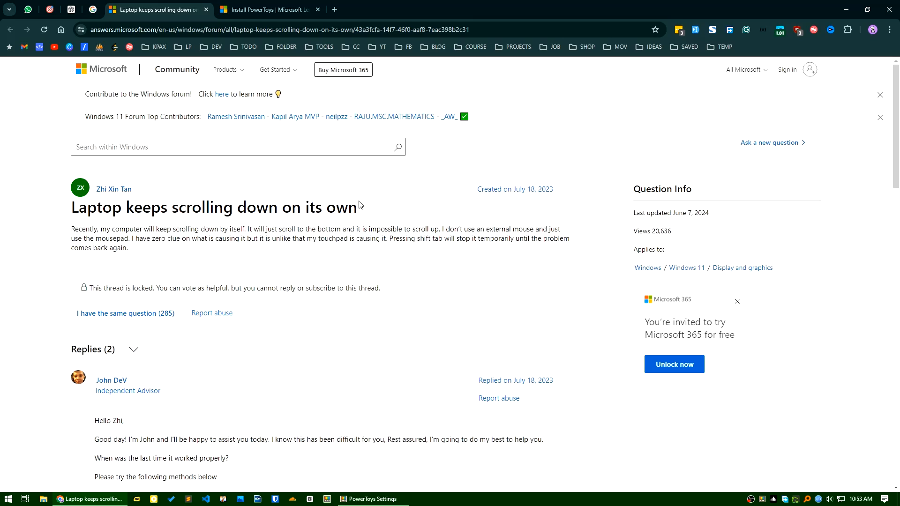
pyautogui.moveTo(386, 217)
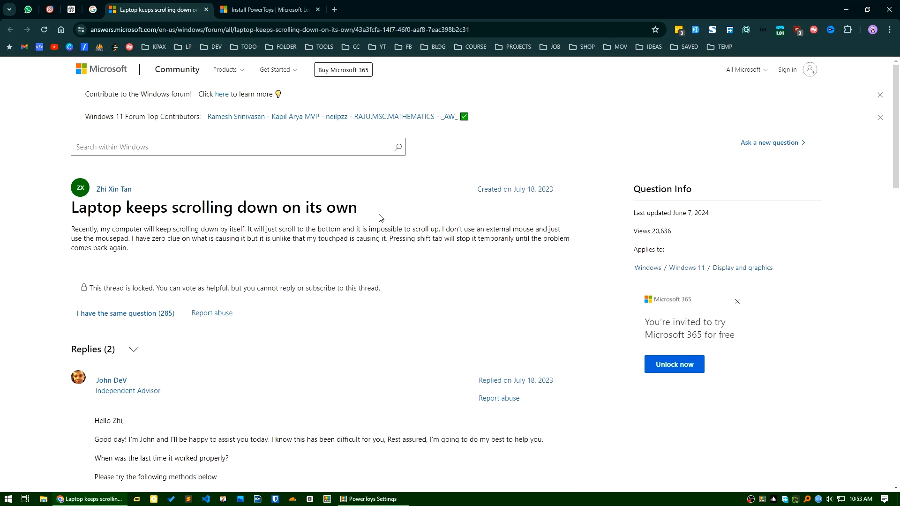
pyautogui.moveTo(157, 198)
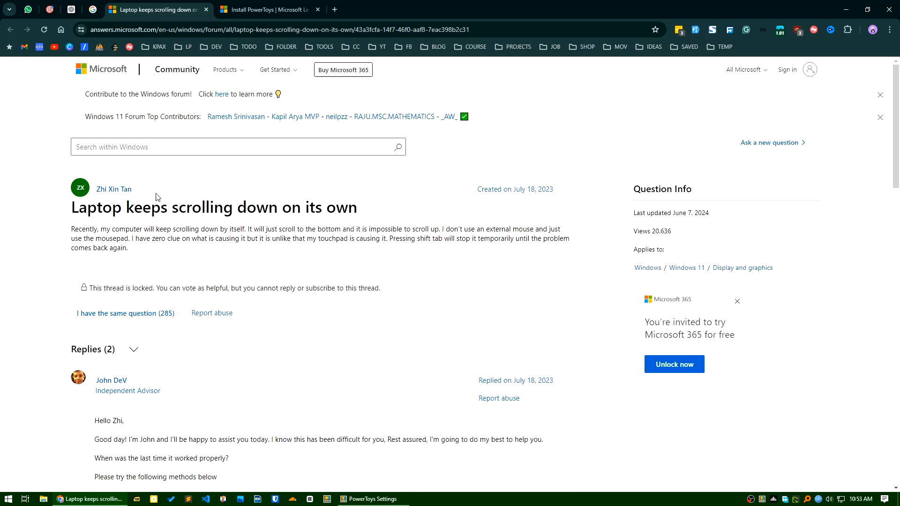
pyautogui.moveTo(209, 226)
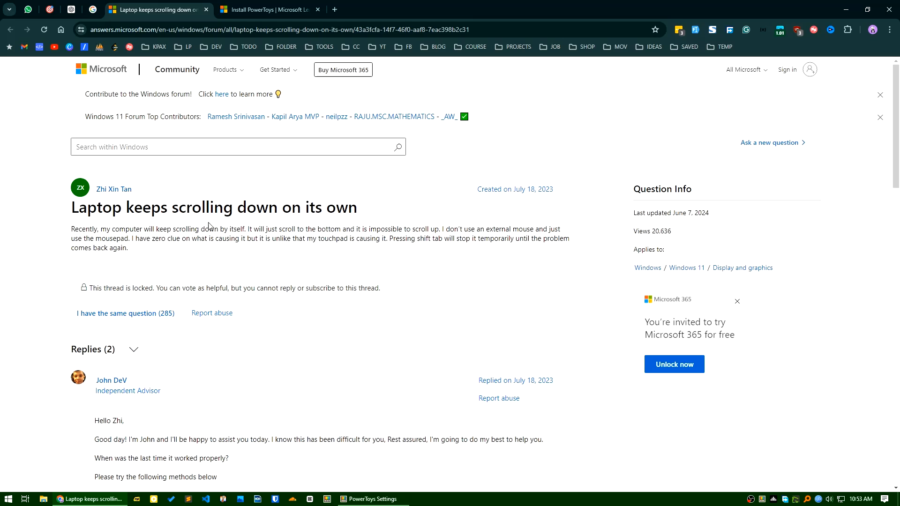
pyautogui.moveTo(109, 228)
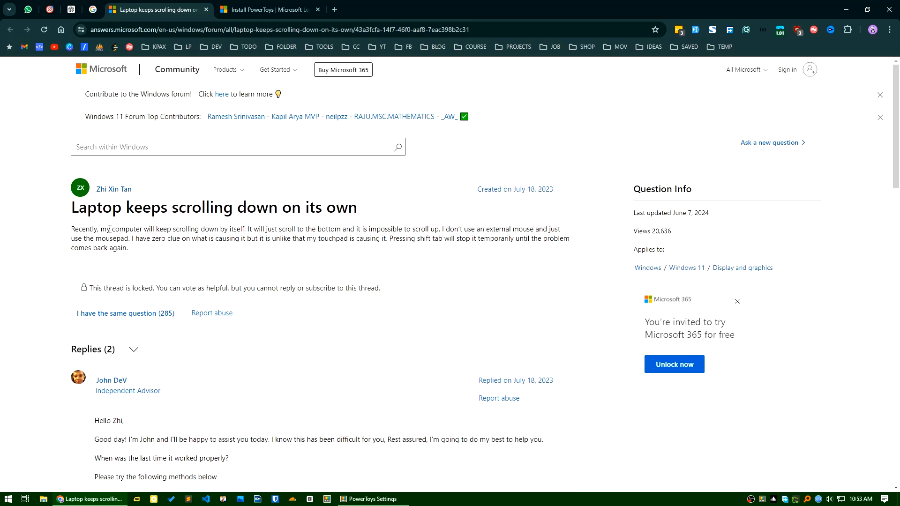
pyautogui.moveTo(94, 221)
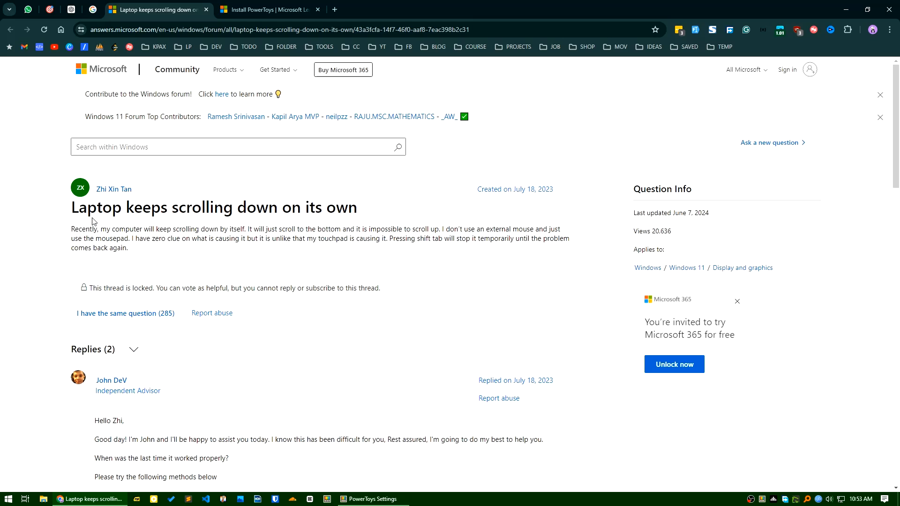
pyautogui.moveTo(153, 224)
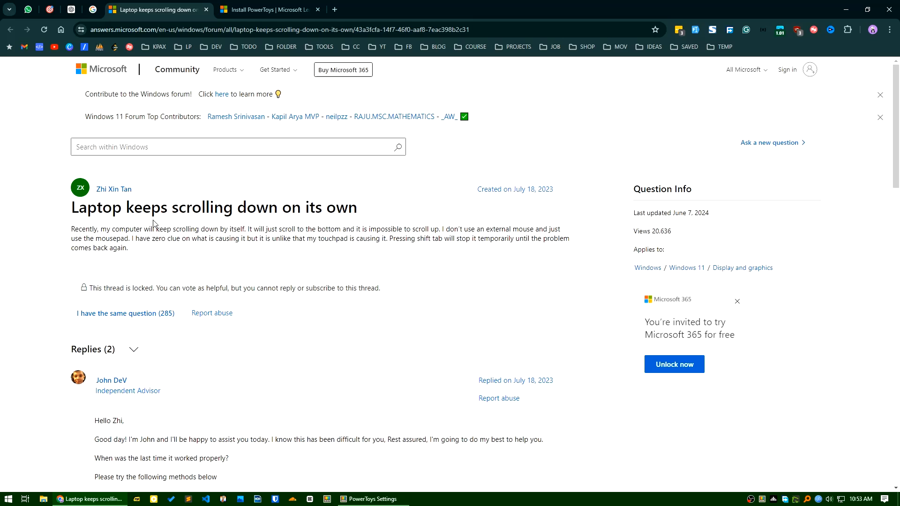
pyautogui.moveTo(360, 254)
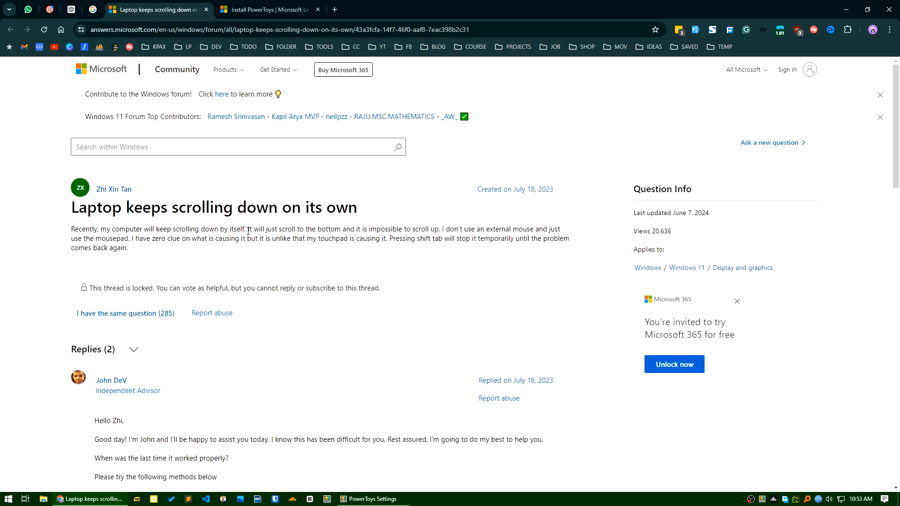
pyautogui.moveTo(362, 213)
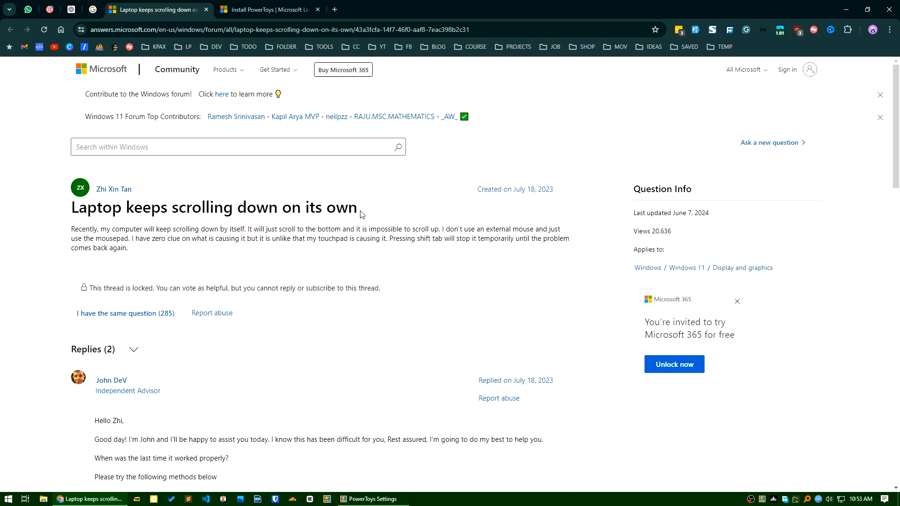
# - Select the thread title 'Laptop keeps scrolling down on its own' in Microsoft Community
pyautogui.tripleClick(214, 207)
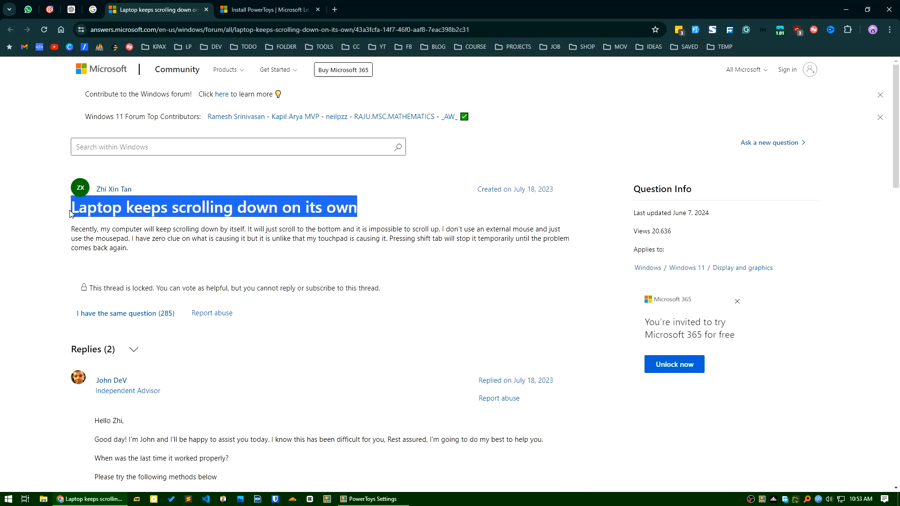
pyautogui.moveTo(75, 208)
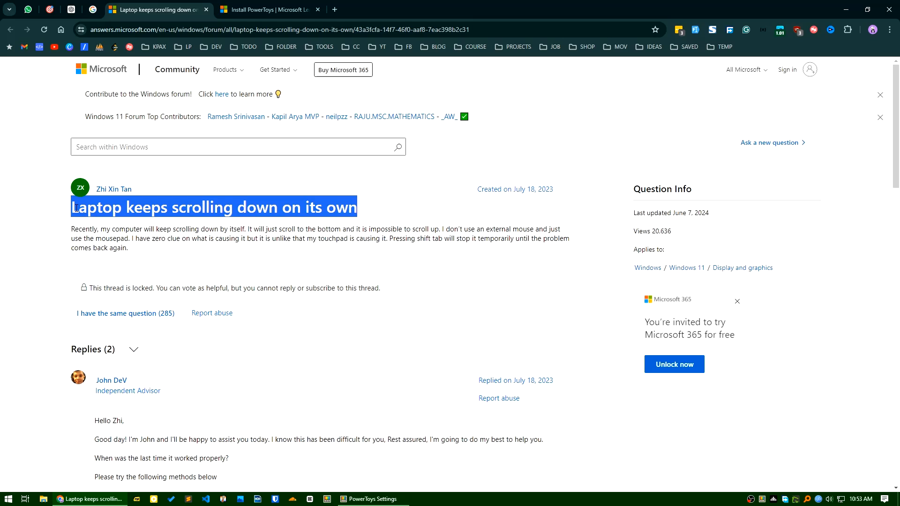
pyautogui.moveTo(66, 363)
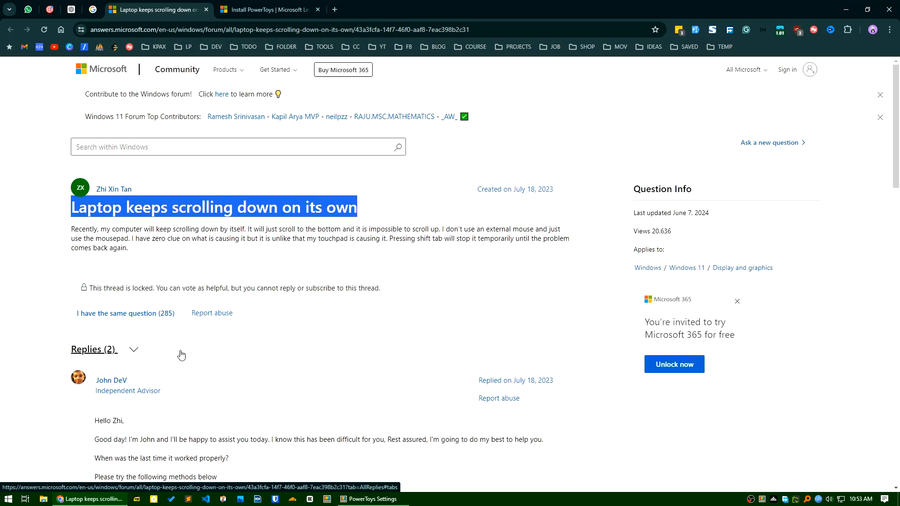
pyautogui.moveTo(167, 354)
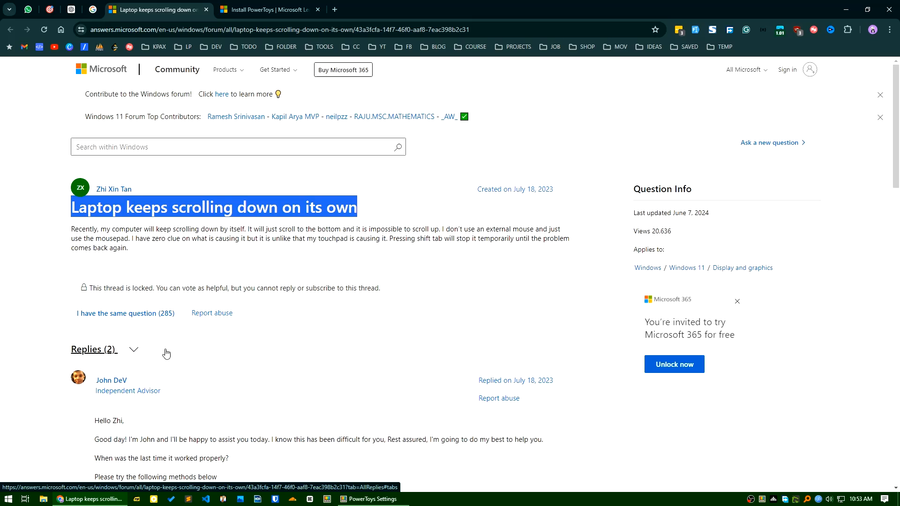
pyautogui.moveTo(173, 362)
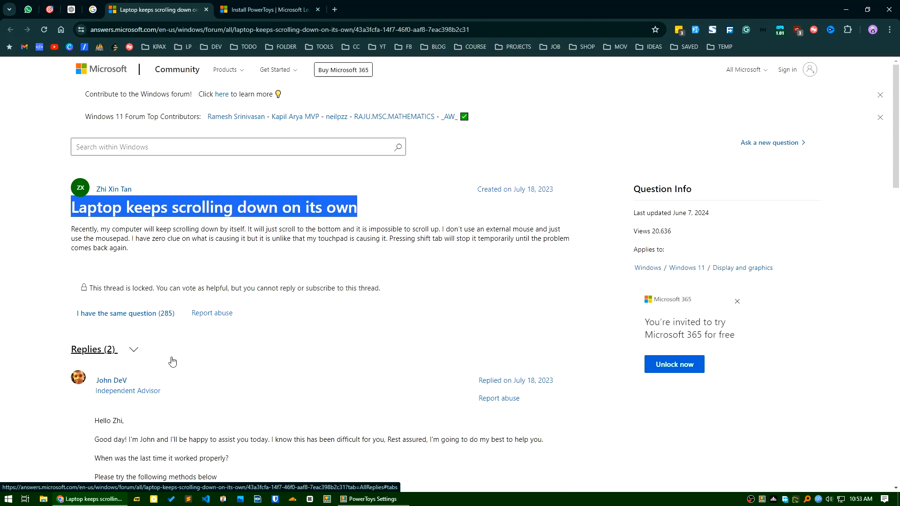
pyautogui.moveTo(113, 284)
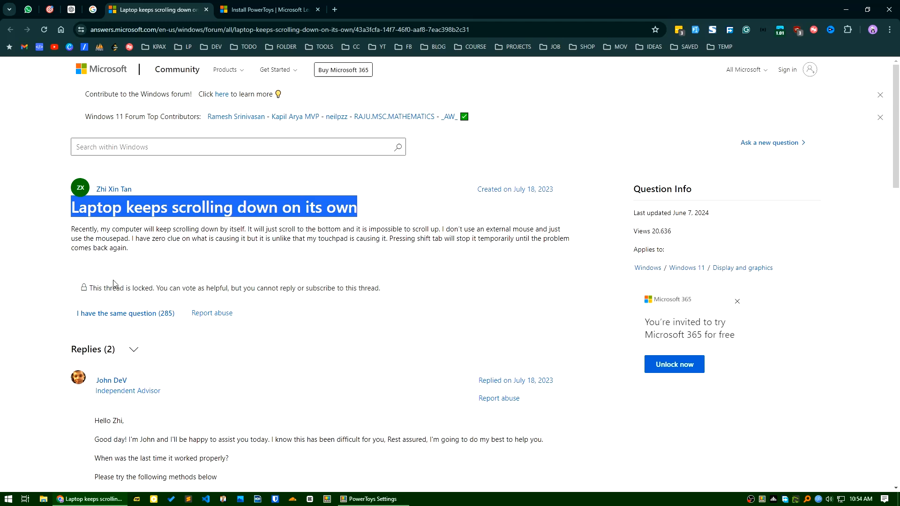
pyautogui.scroll(-3)
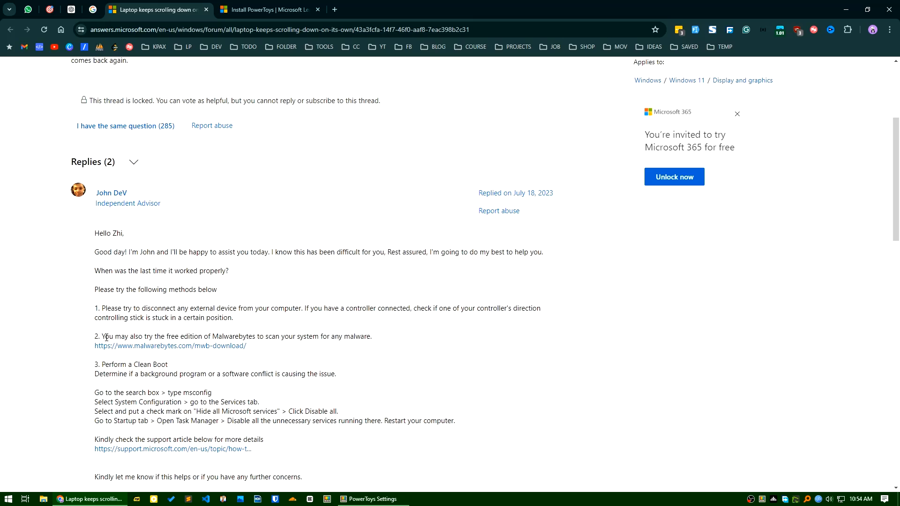
pyautogui.scroll(3)
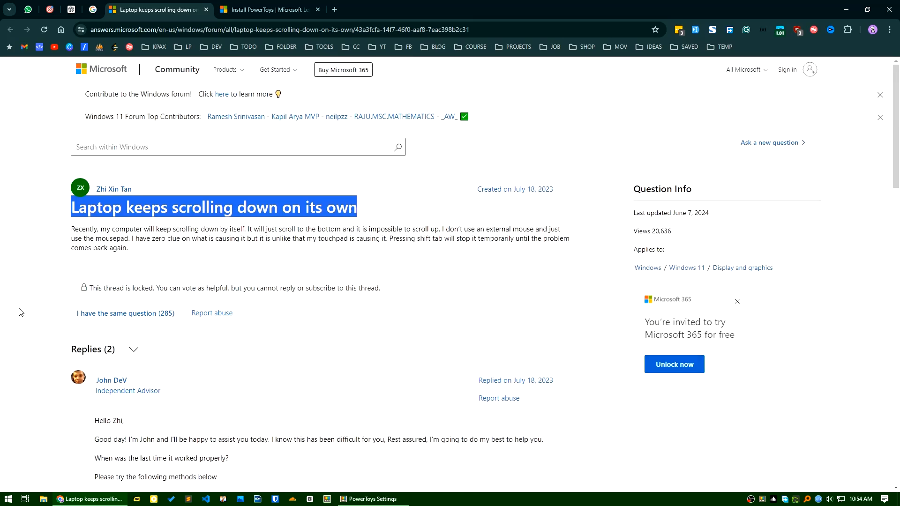
pyautogui.moveTo(35, 233)
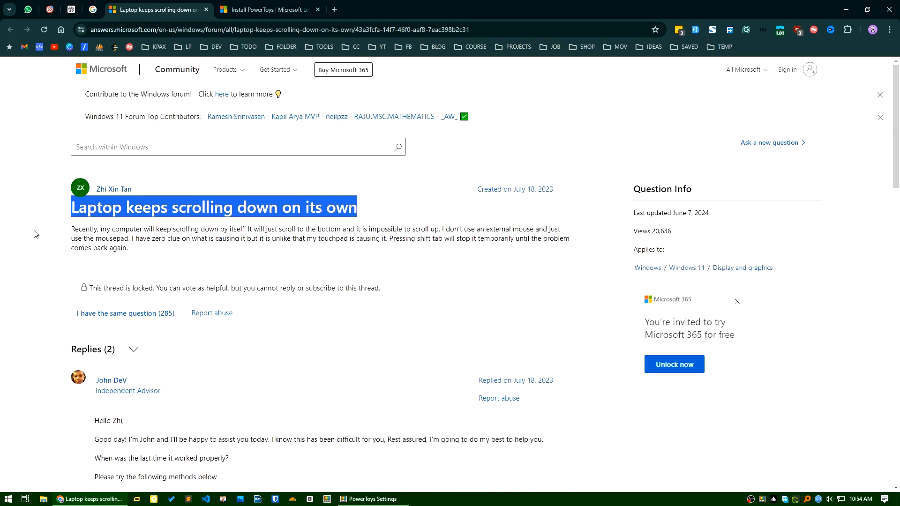
pyautogui.moveTo(119, 275)
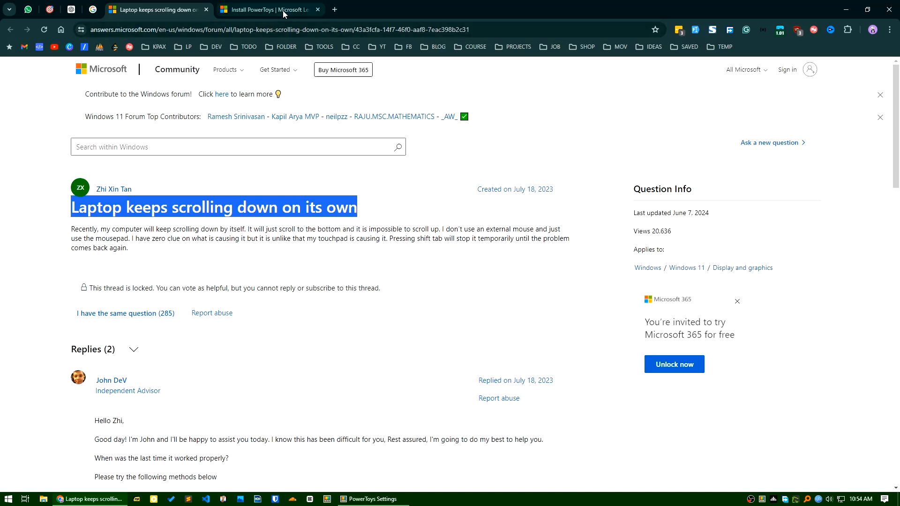
# - Switch between the forum thread and the Installing PowerToys article, settling at the article's top
pyautogui.click(267, 9)
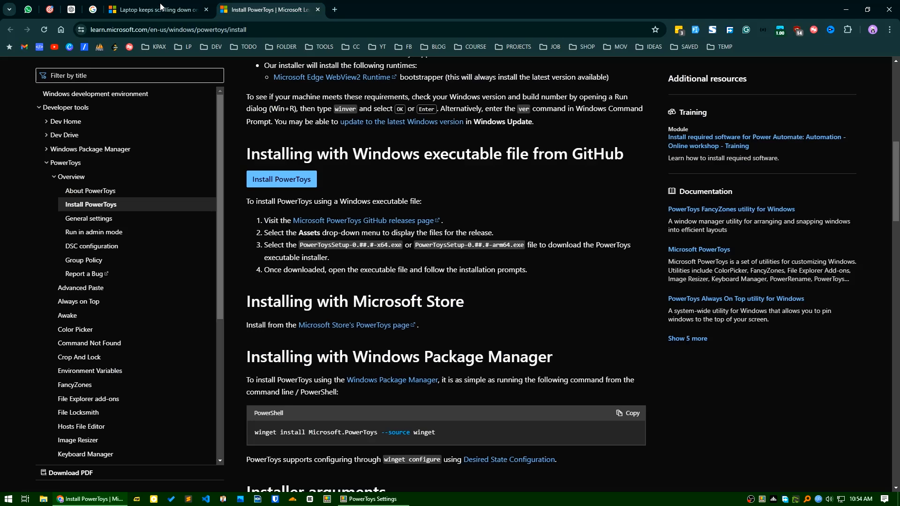
pyautogui.click(154, 10)
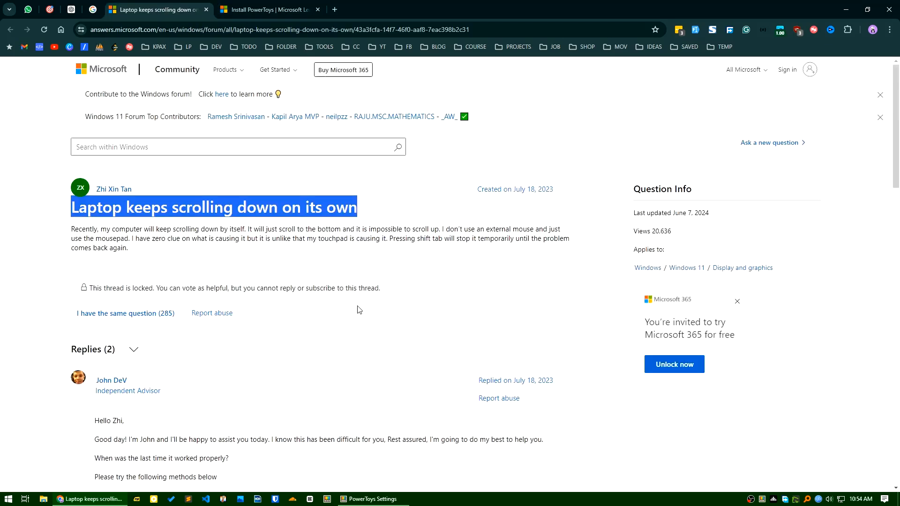
pyautogui.moveTo(298, 351)
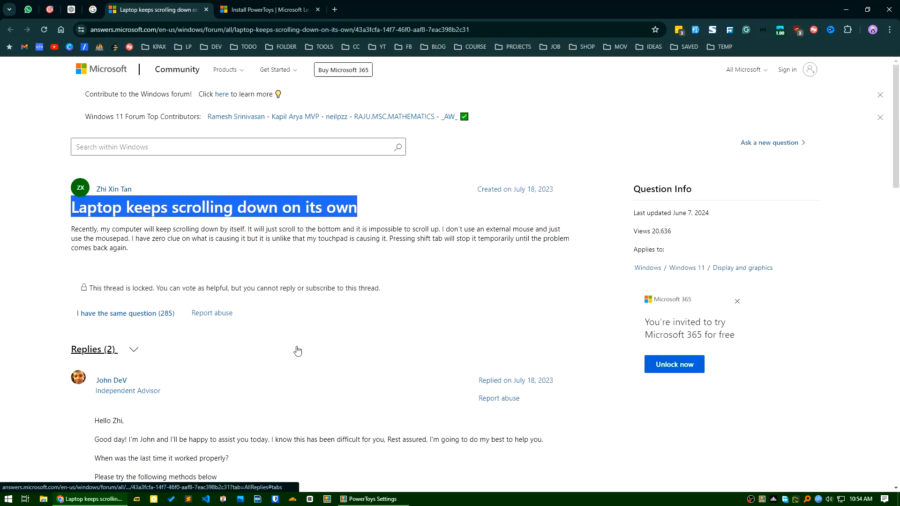
pyautogui.moveTo(263, 346)
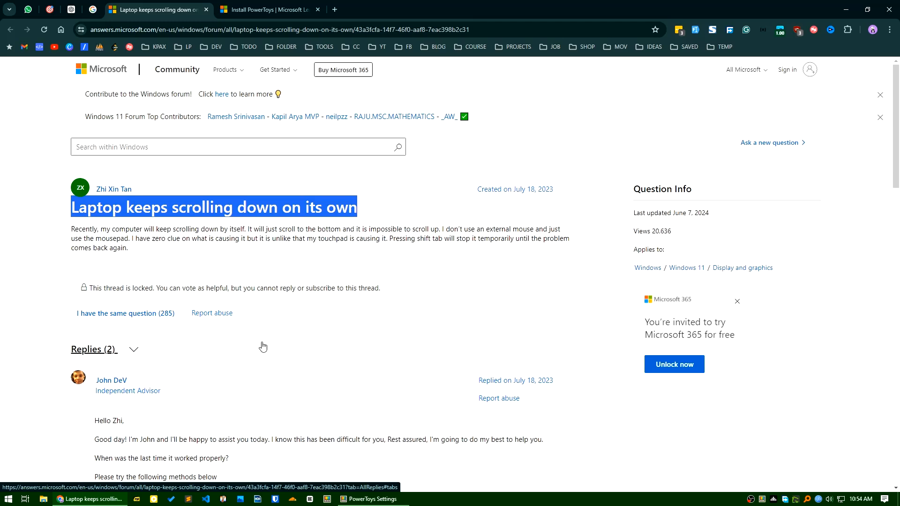
pyautogui.click(264, 9)
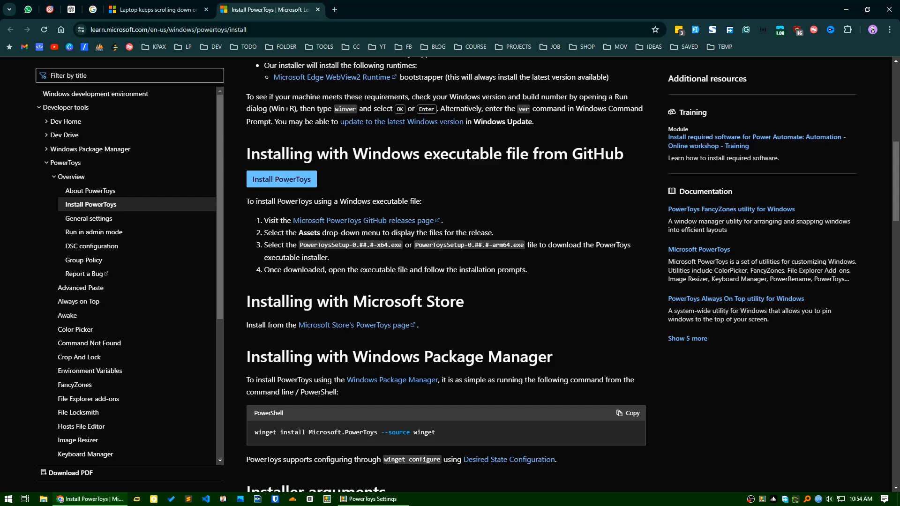
pyautogui.scroll(3)
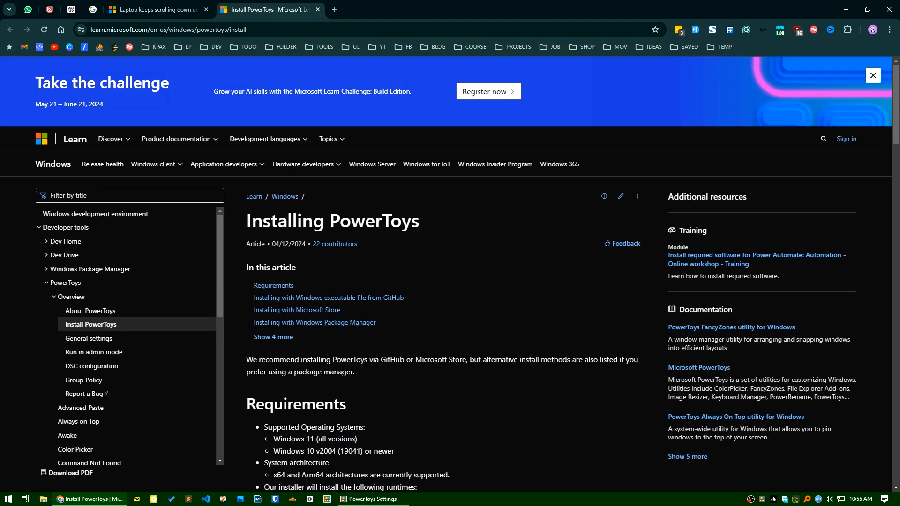
pyautogui.click(372, 498)
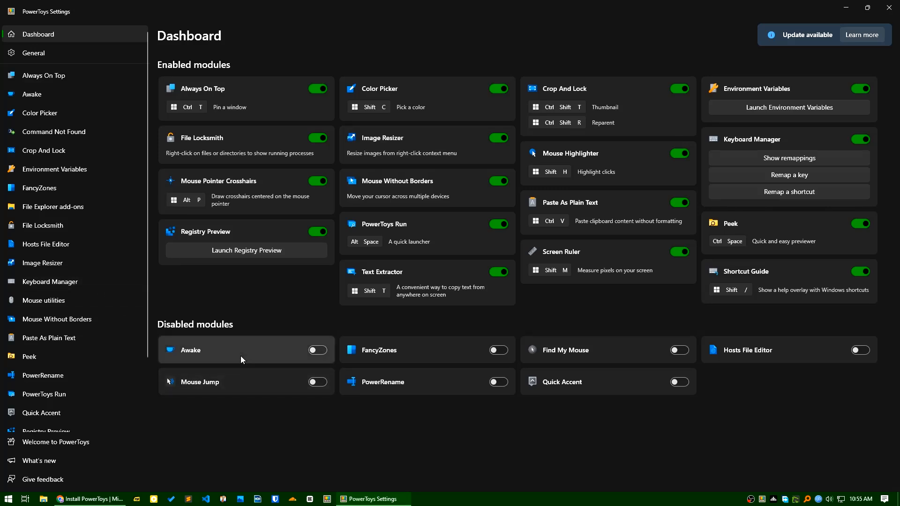
pyautogui.moveTo(268, 339)
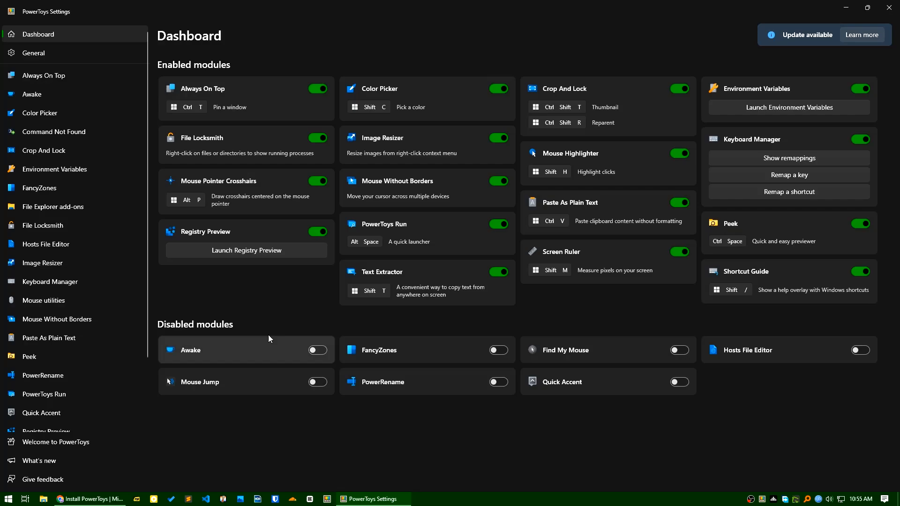
pyautogui.click(89, 498)
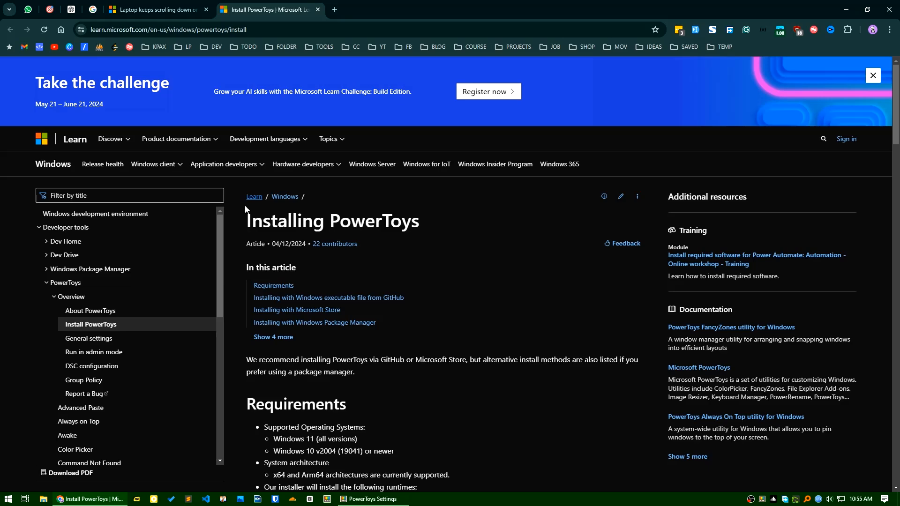
# - Scroll to the GitHub executable install section and reach the v0.81.1 release page
pyautogui.scroll(-3)
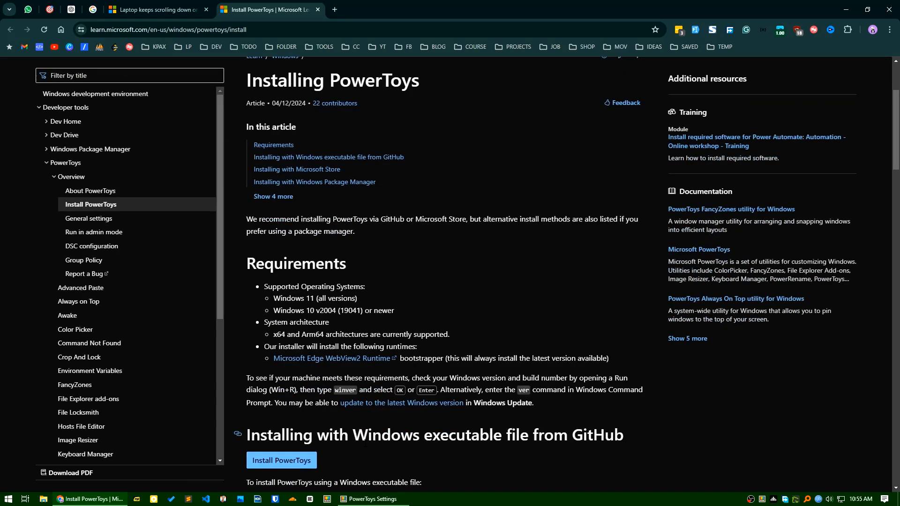
pyautogui.scroll(-3)
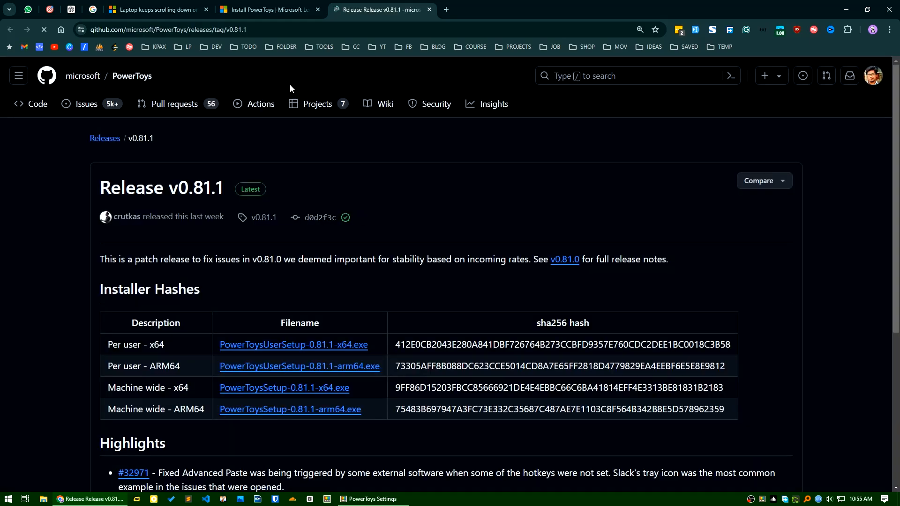
# - Scroll the v0.81.1 release page down to its Assets list of installer files
pyautogui.scroll(-3)
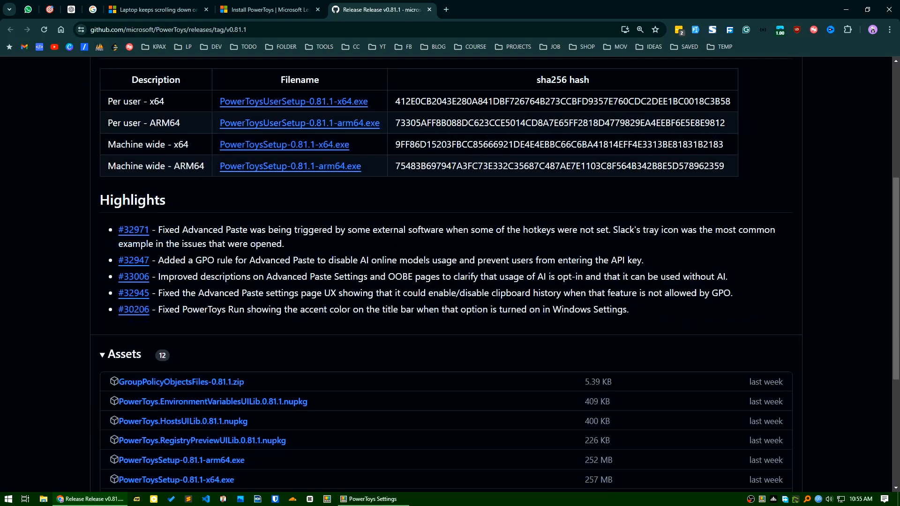
pyautogui.scroll(-3)
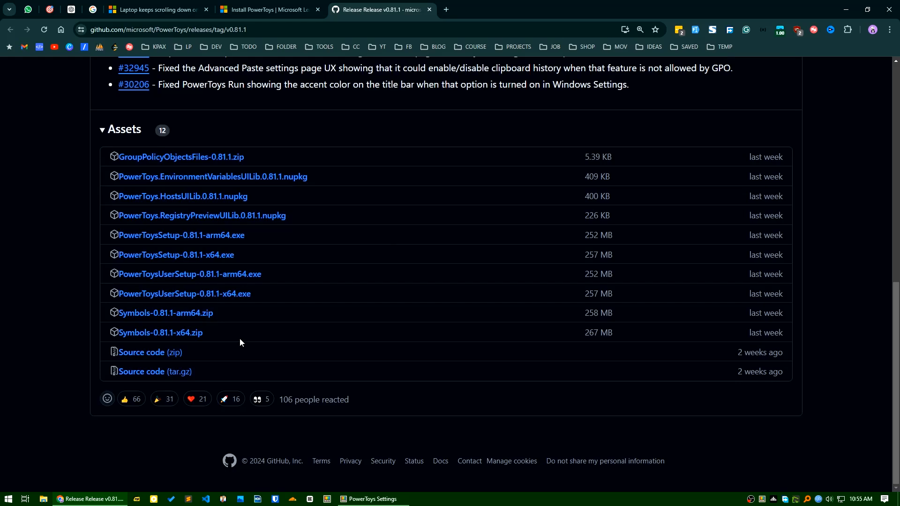
pyautogui.moveTo(287, 26)
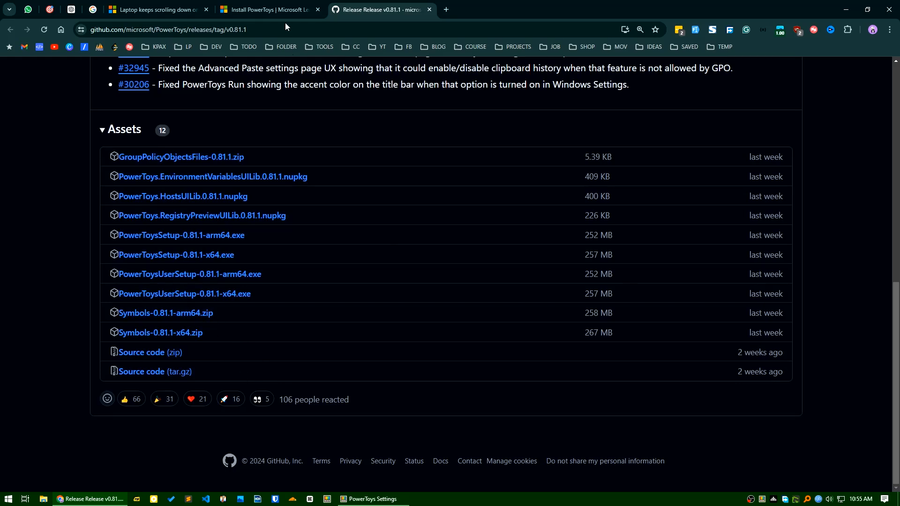
# - Bring PowerToys Settings to the front and browse its Dashboard module list
pyautogui.click(267, 9)
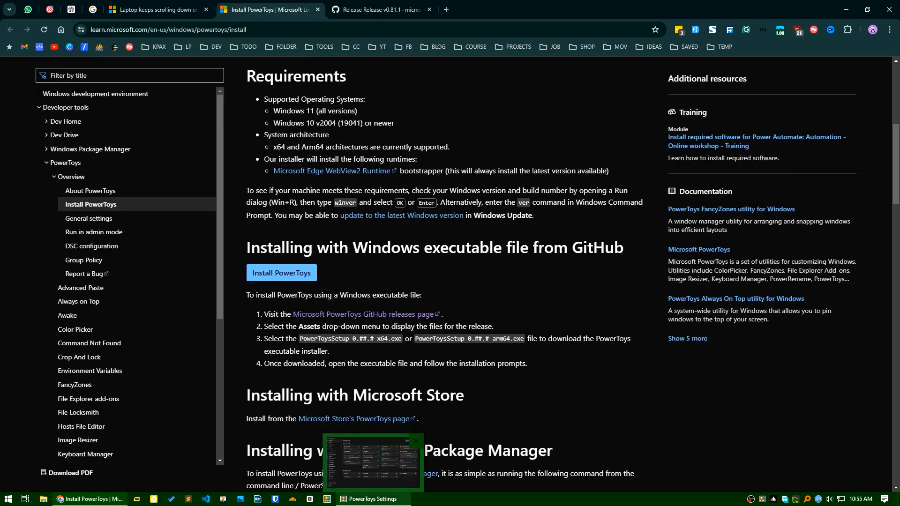
pyautogui.click(370, 498)
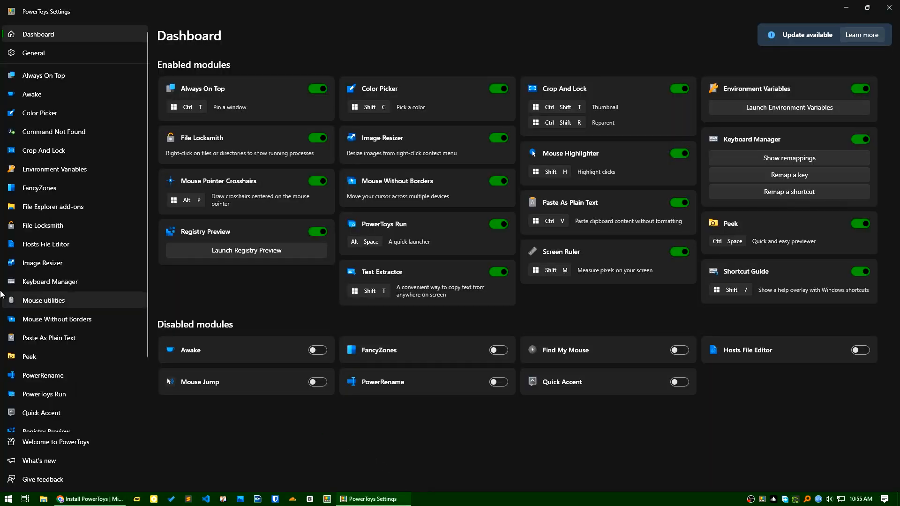
pyautogui.moveTo(73, 206)
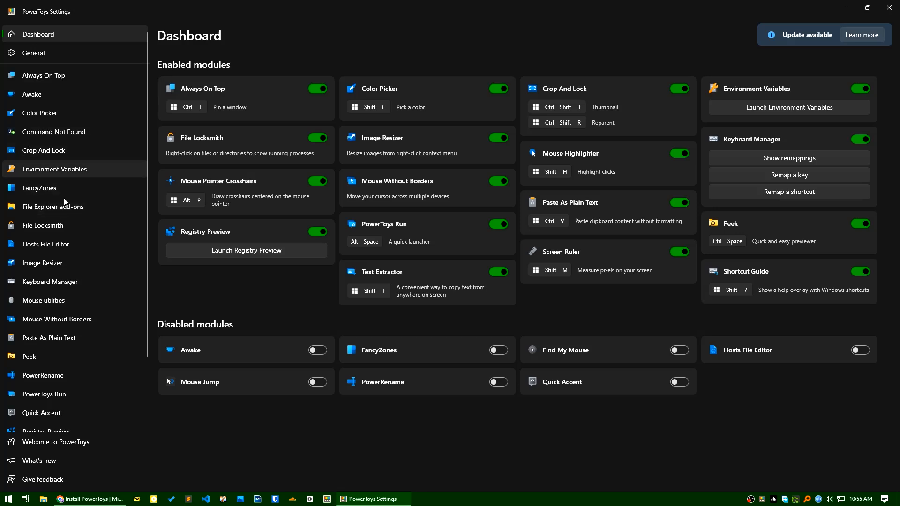
pyautogui.moveTo(109, 263)
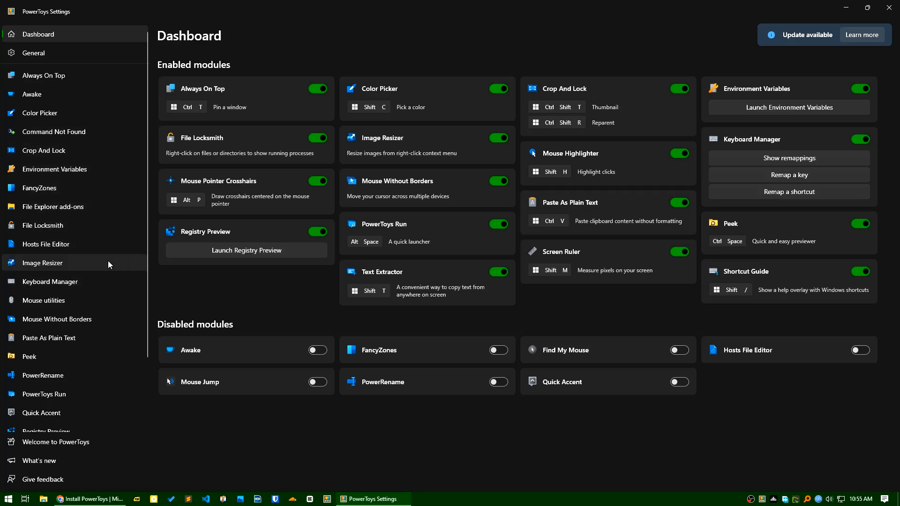
pyautogui.moveTo(300, 319)
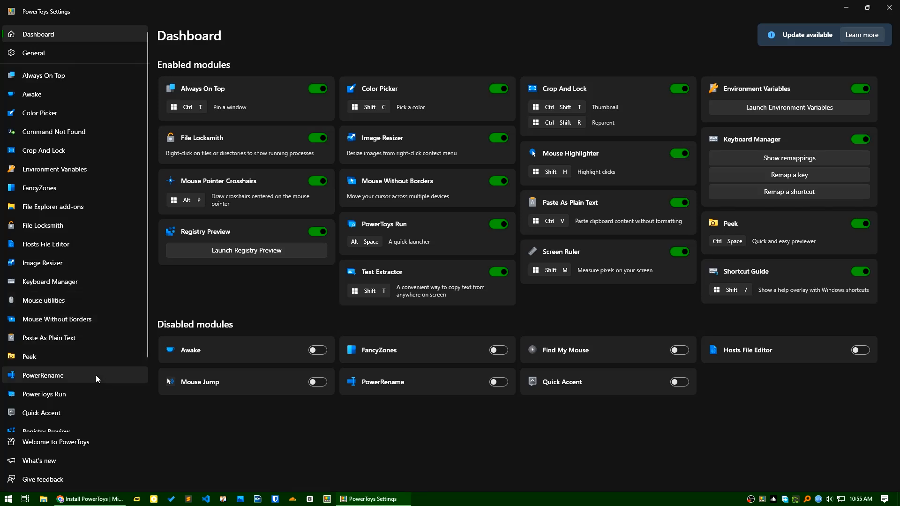
pyautogui.moveTo(101, 370)
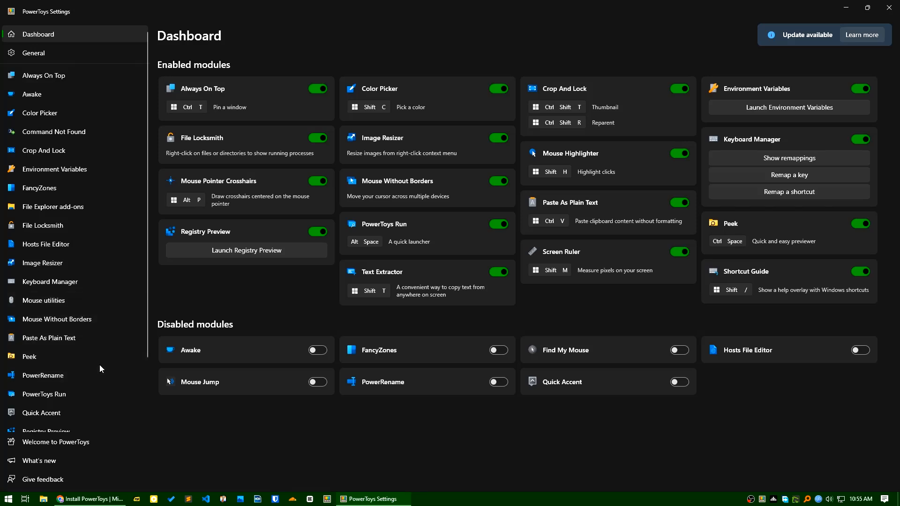
pyautogui.moveTo(78, 351)
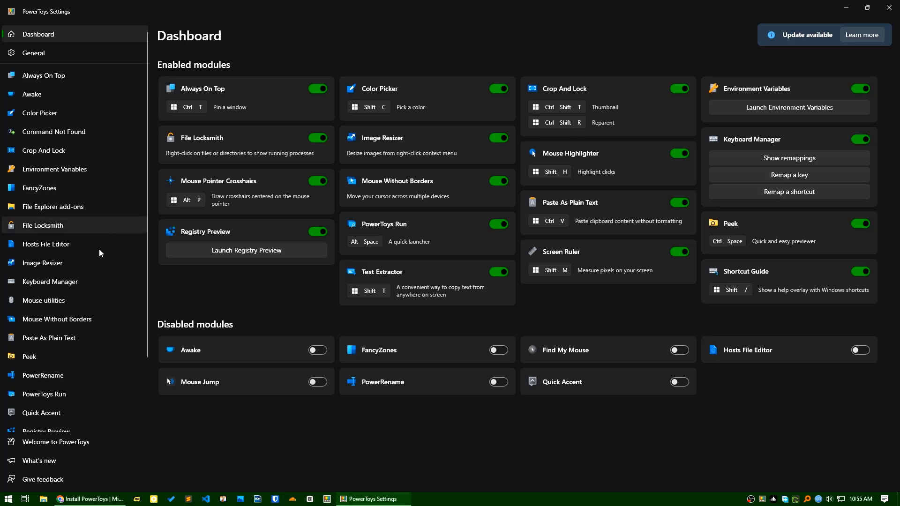
pyautogui.scroll(-3)
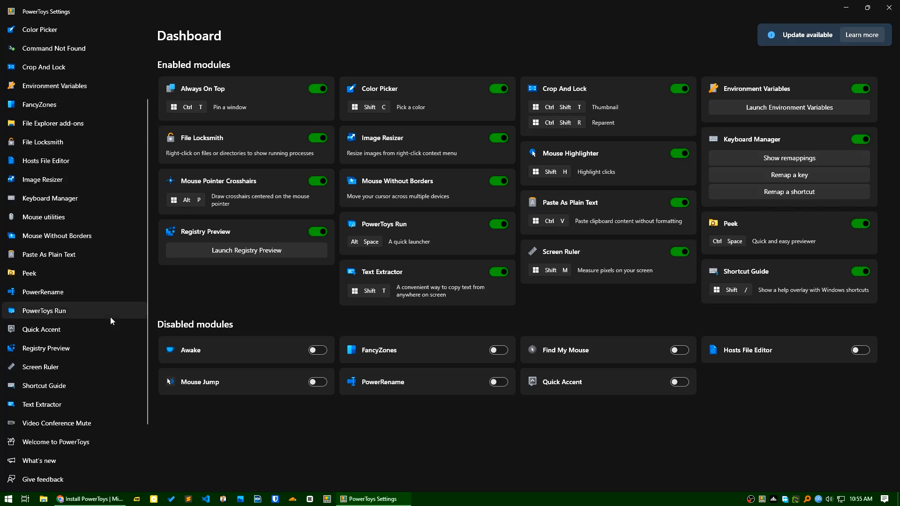
pyautogui.scroll(3)
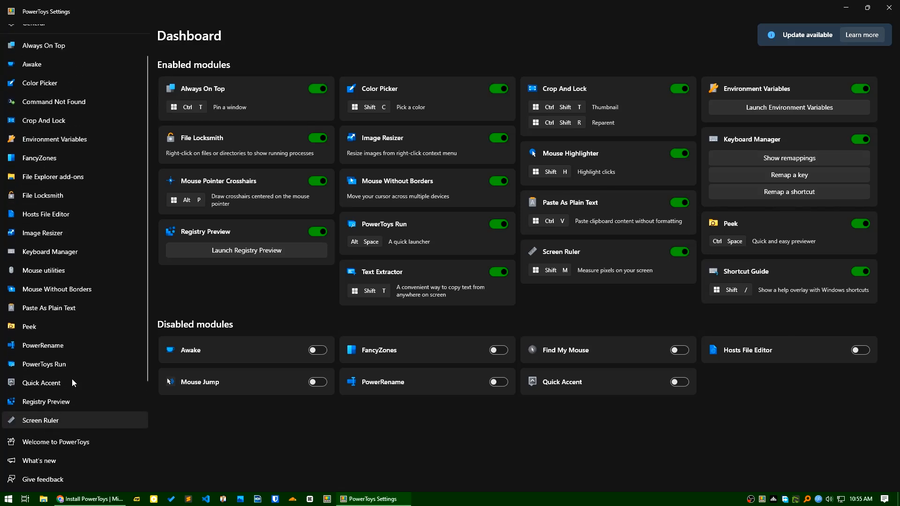
pyautogui.scroll(3)
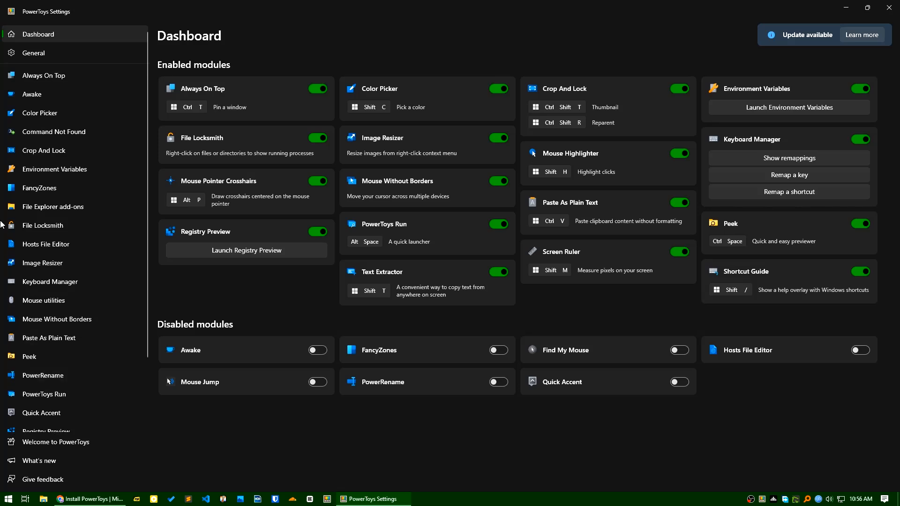
pyautogui.moveTo(79, 131)
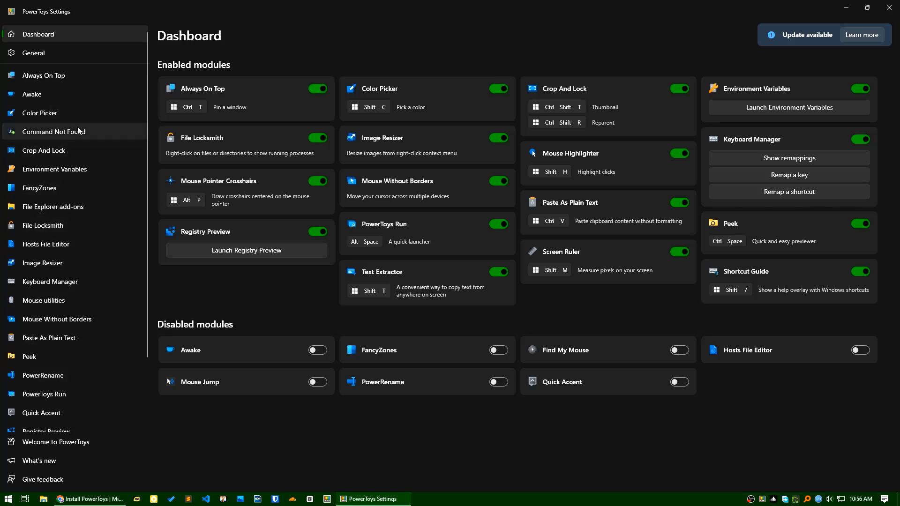
pyautogui.moveTo(49, 282)
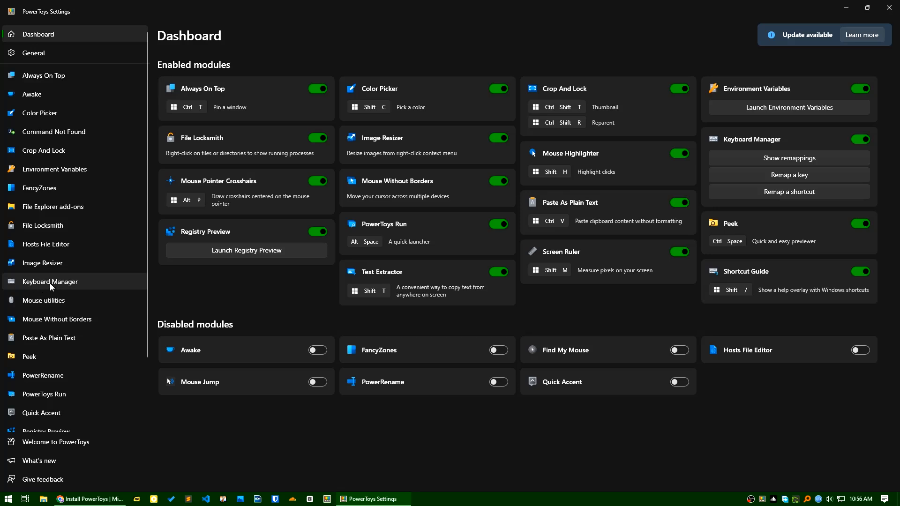
# - Go to the Keyboard Manager page from the PowerToys Settings sidebar
pyautogui.click(51, 281)
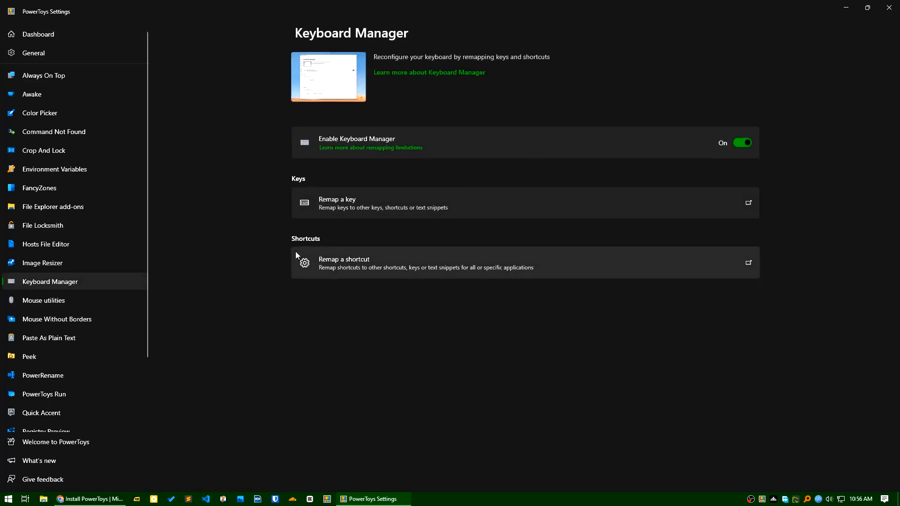
pyautogui.moveTo(288, 174)
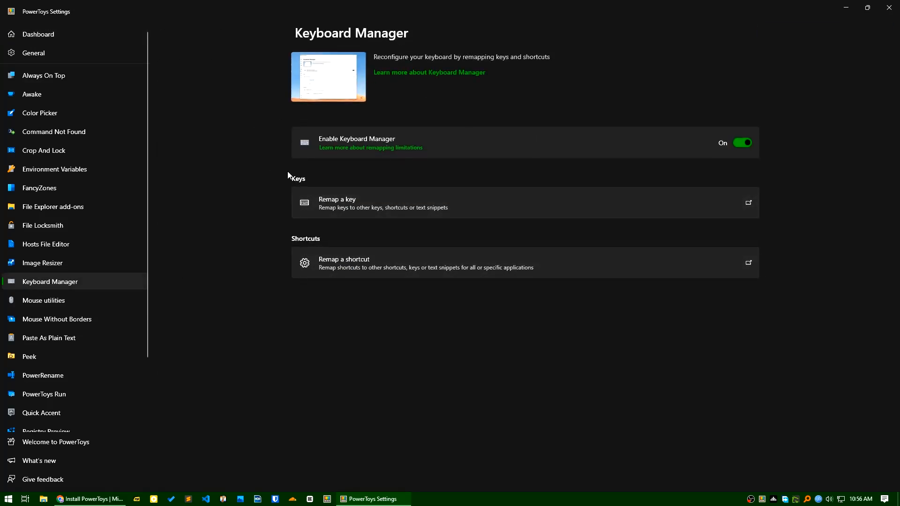
pyautogui.moveTo(707, 157)
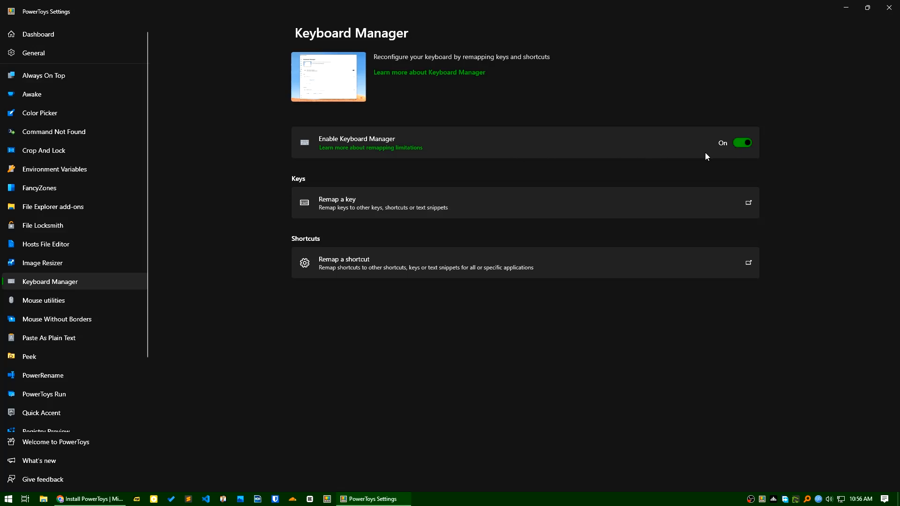
pyautogui.moveTo(361, 206)
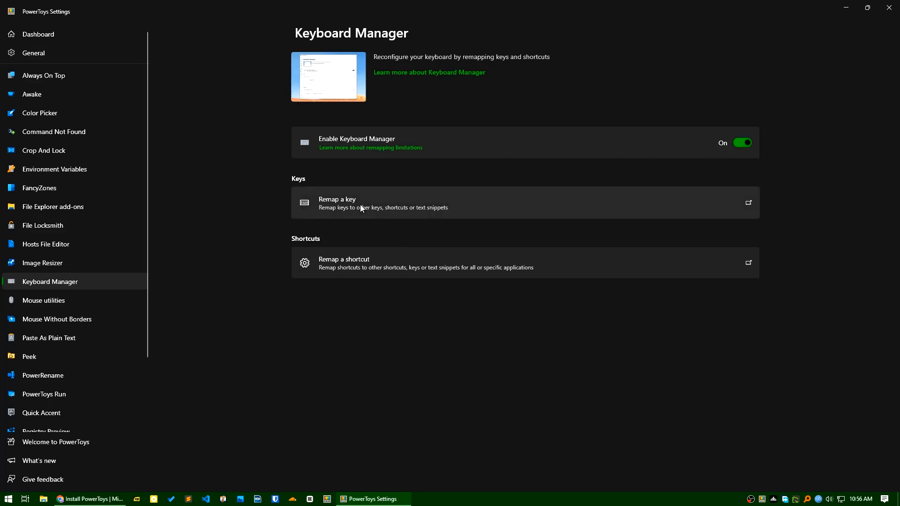
pyautogui.moveTo(371, 203)
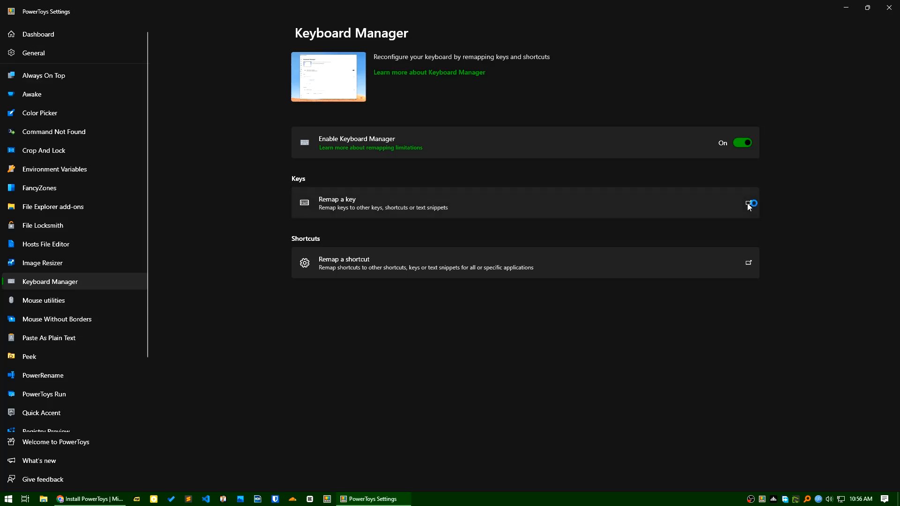
# - In Remap keys, add a new remapping row and scroll its source key list toward PgDn
pyautogui.click(748, 203)
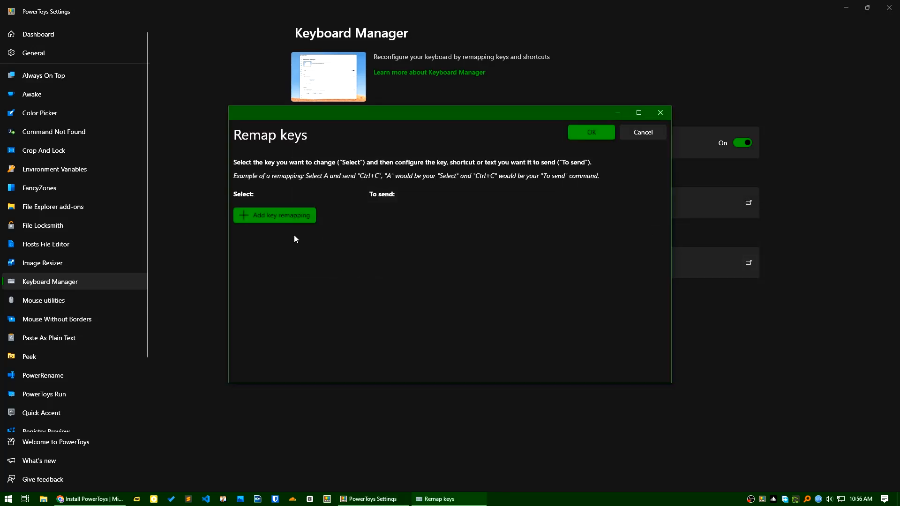
pyautogui.moveTo(476, 295)
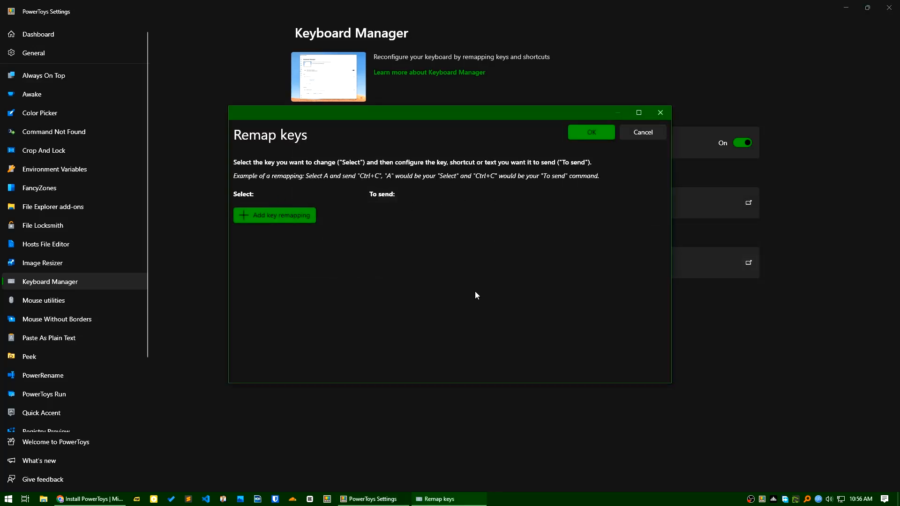
pyautogui.moveTo(340, 286)
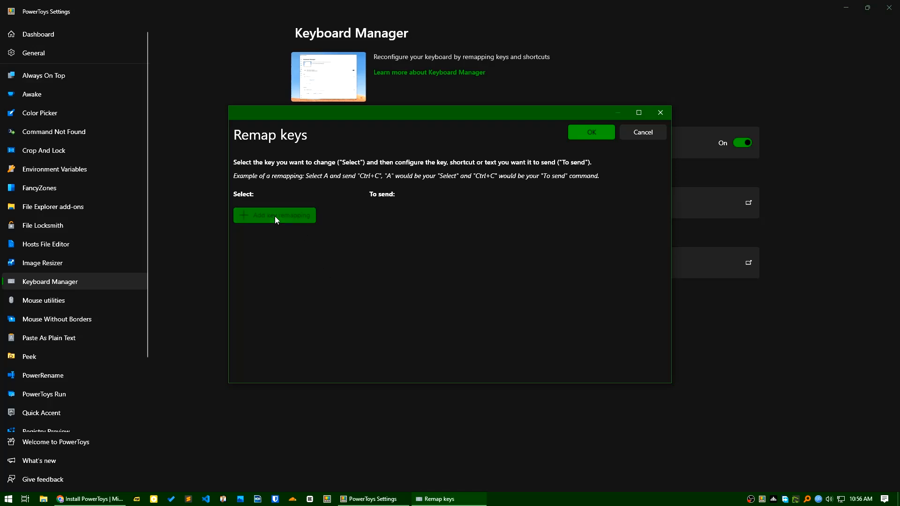
pyautogui.click(274, 215)
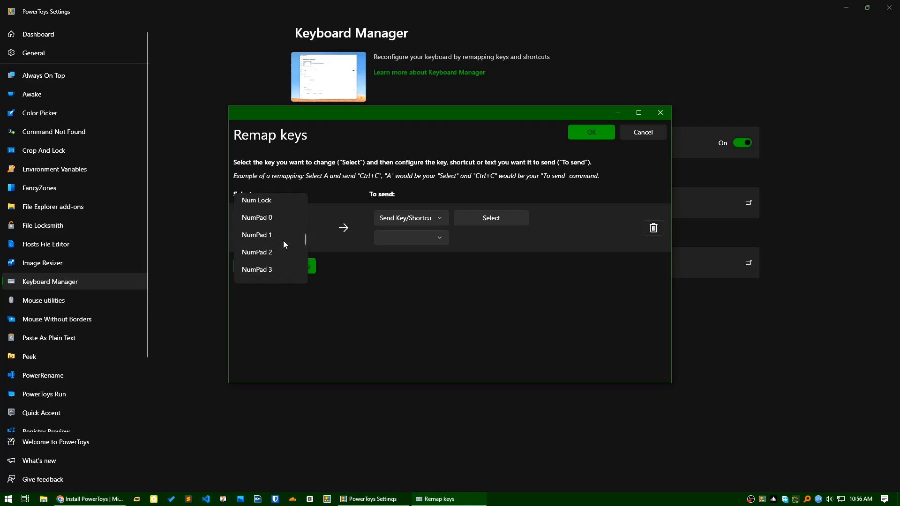
pyautogui.scroll(-3)
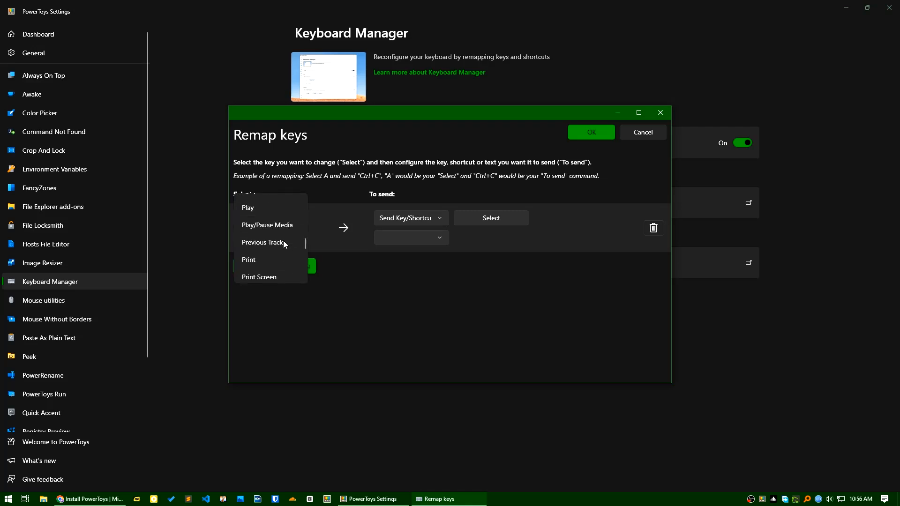
pyautogui.scroll(-3)
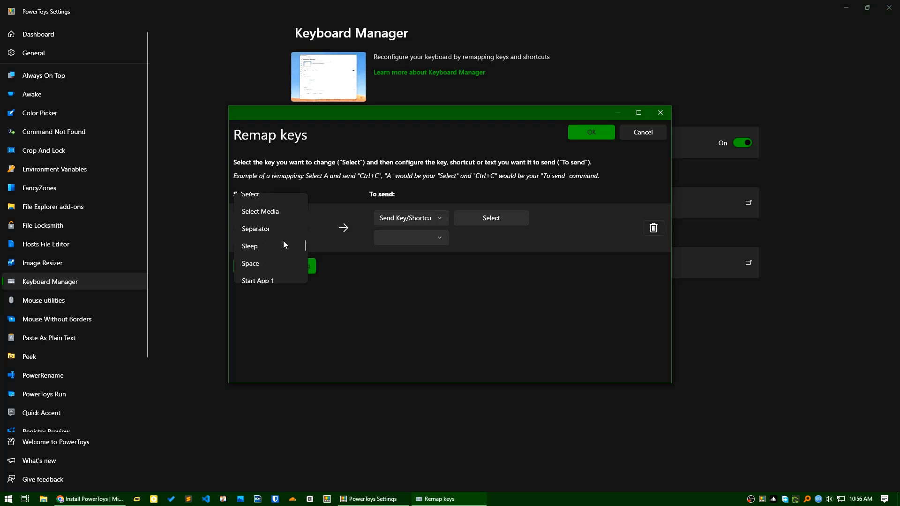
pyautogui.scroll(-3)
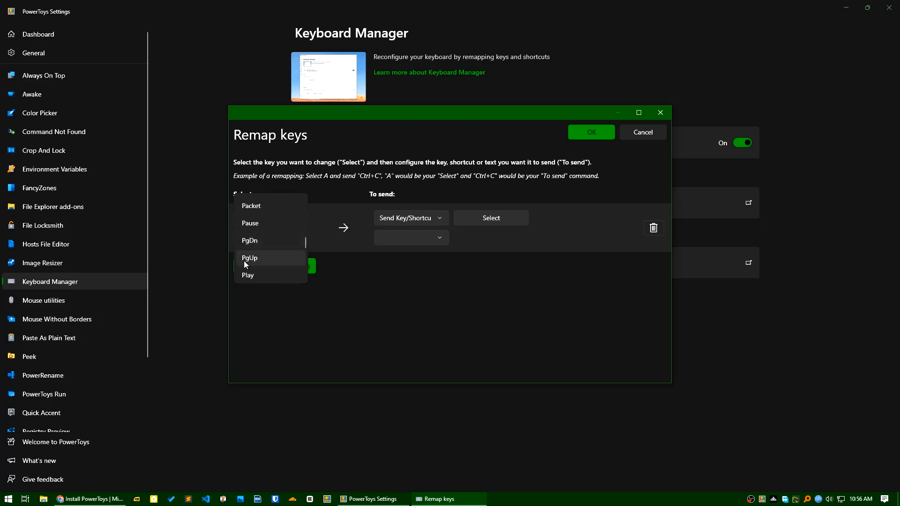
pyautogui.moveTo(257, 241)
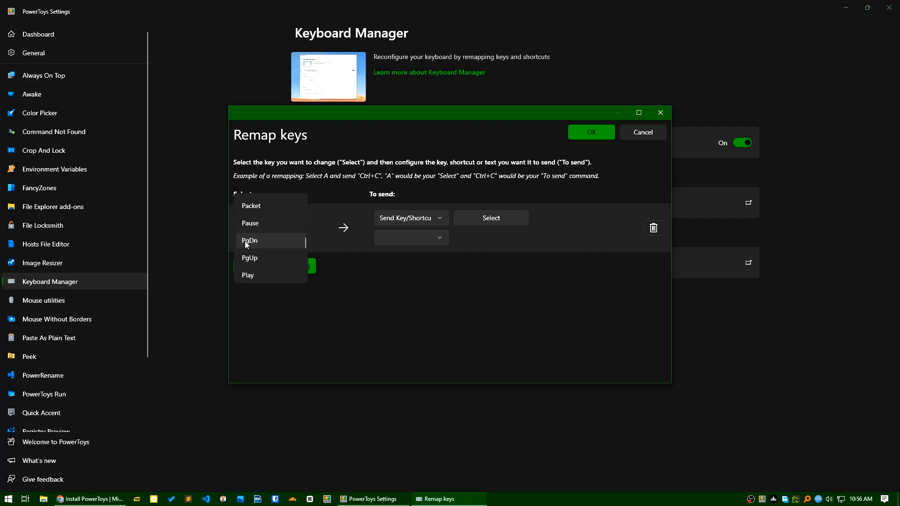
pyautogui.moveTo(277, 248)
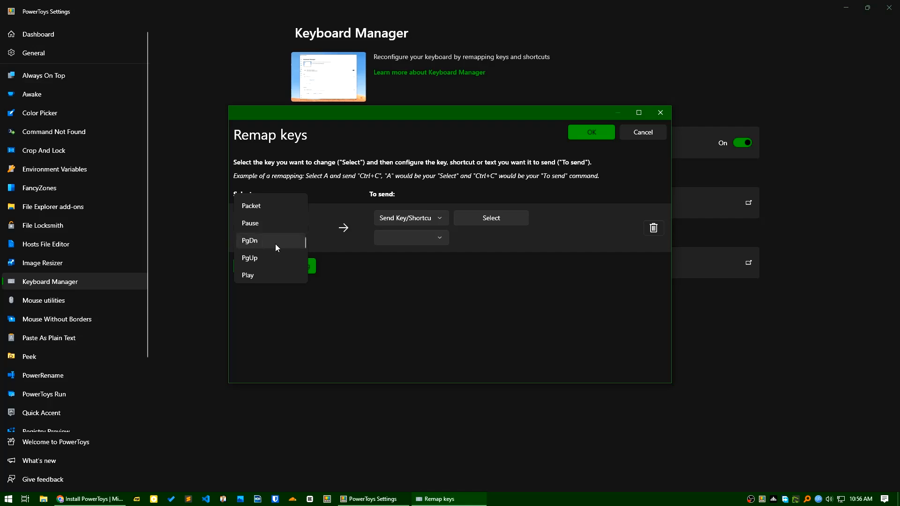
pyautogui.moveTo(261, 246)
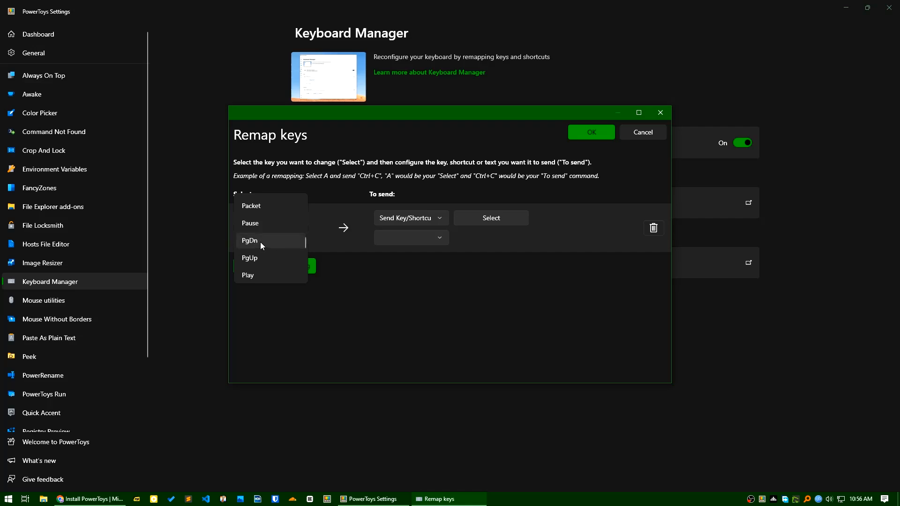
# - Map PgDn to send Disable and confirm with OK, raising the unassigned-key warning
pyautogui.click(249, 241)
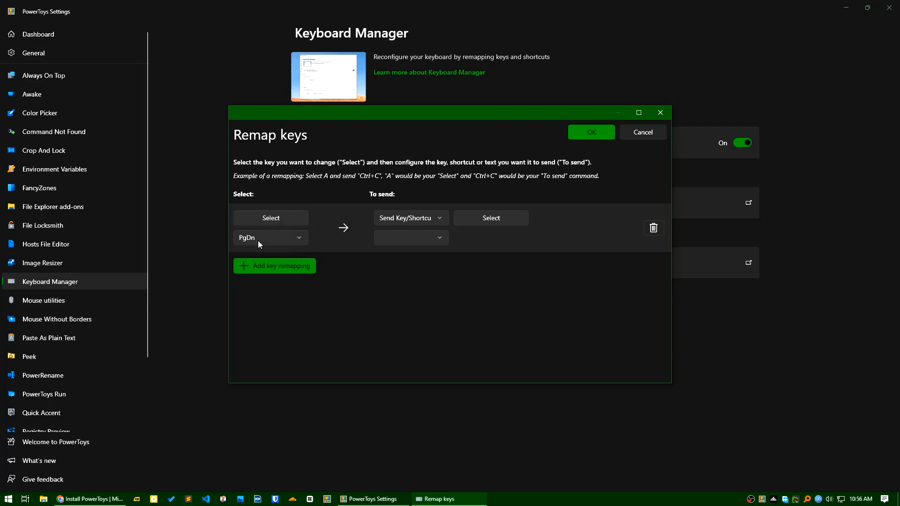
pyautogui.moveTo(367, 242)
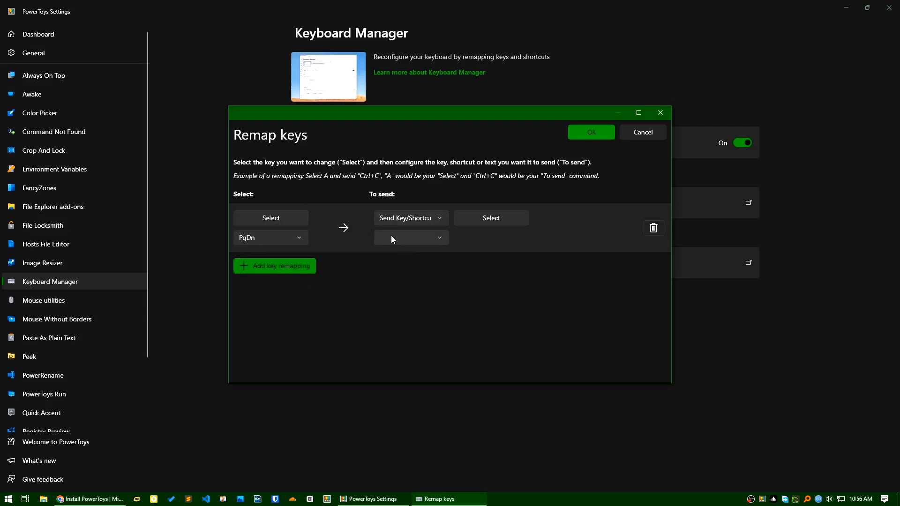
pyautogui.click(411, 237)
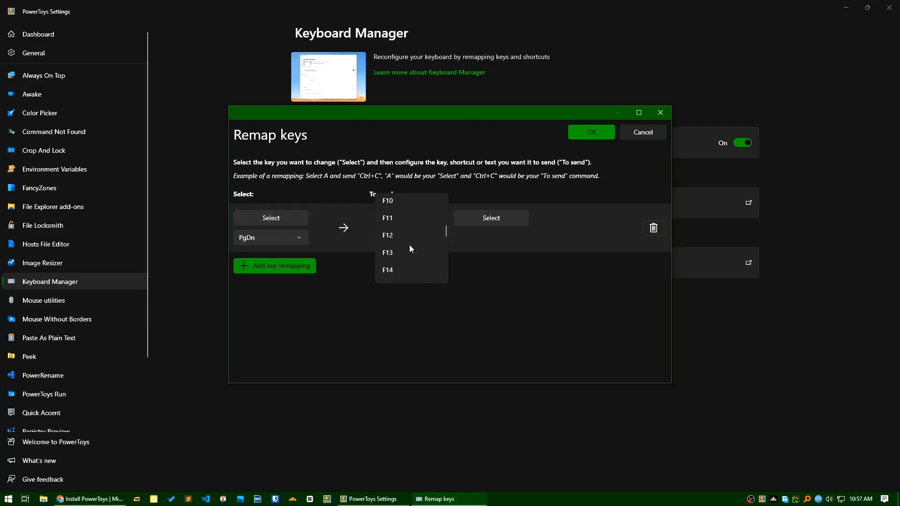
pyautogui.scroll(-3)
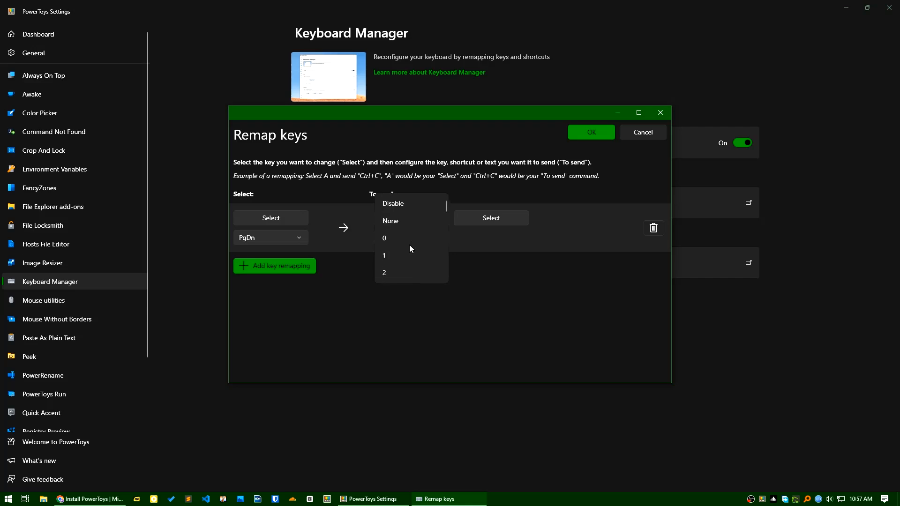
pyautogui.click(393, 203)
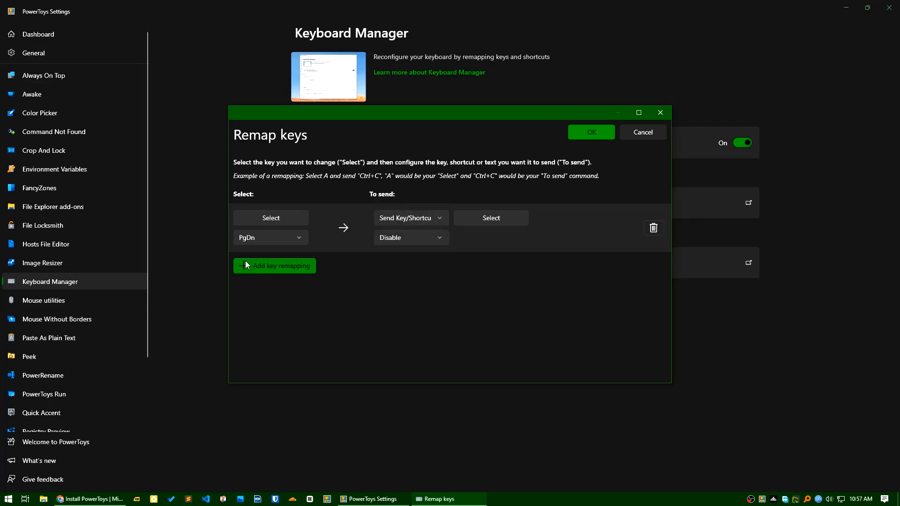
pyautogui.moveTo(603, 142)
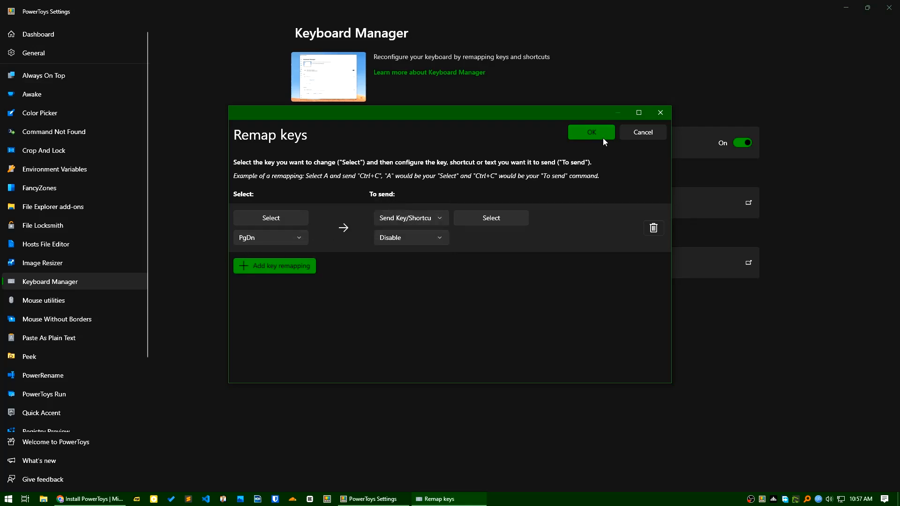
pyautogui.click(591, 132)
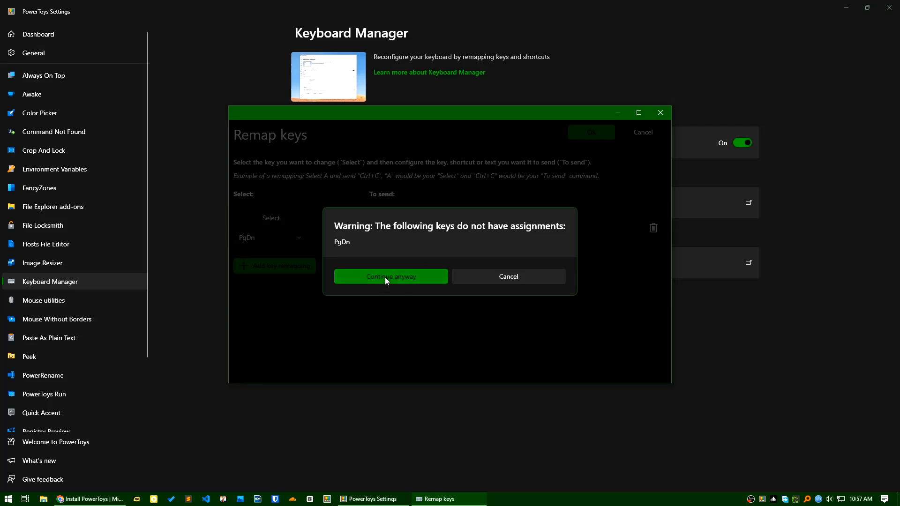
# - Continue anyway past the warning so PgDn → Disable is saved under Keys
pyautogui.click(390, 276)
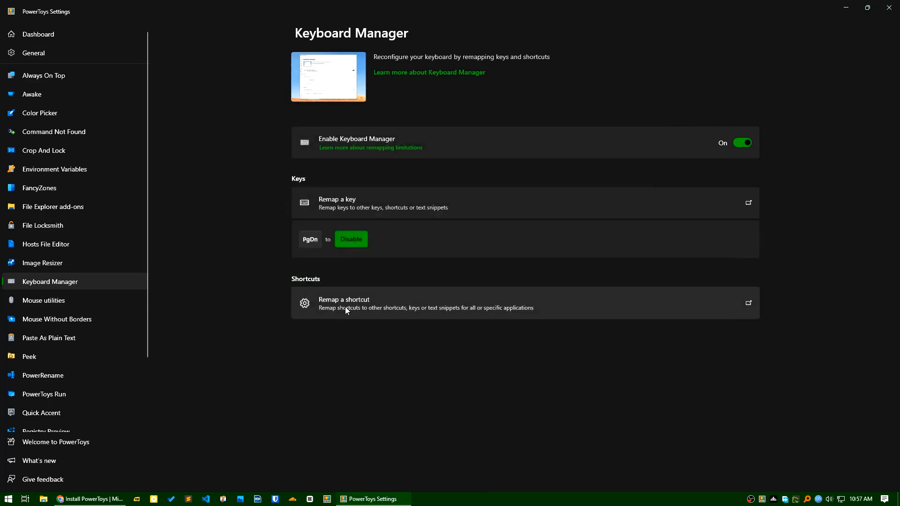
pyautogui.moveTo(234, 281)
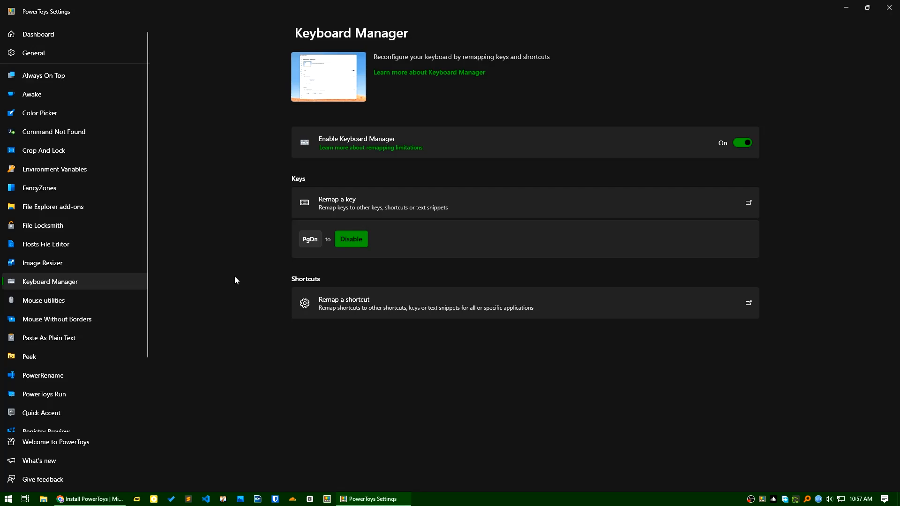
pyautogui.click(89, 498)
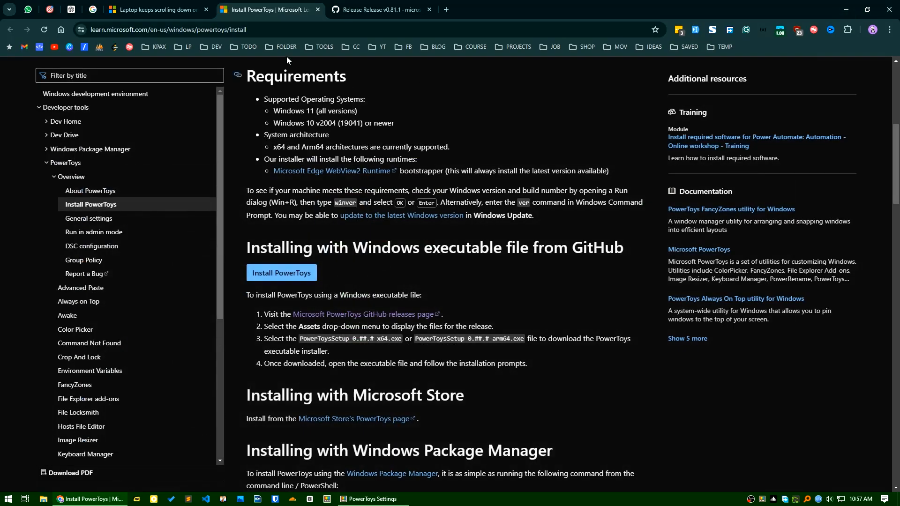
pyautogui.moveTo(411, 231)
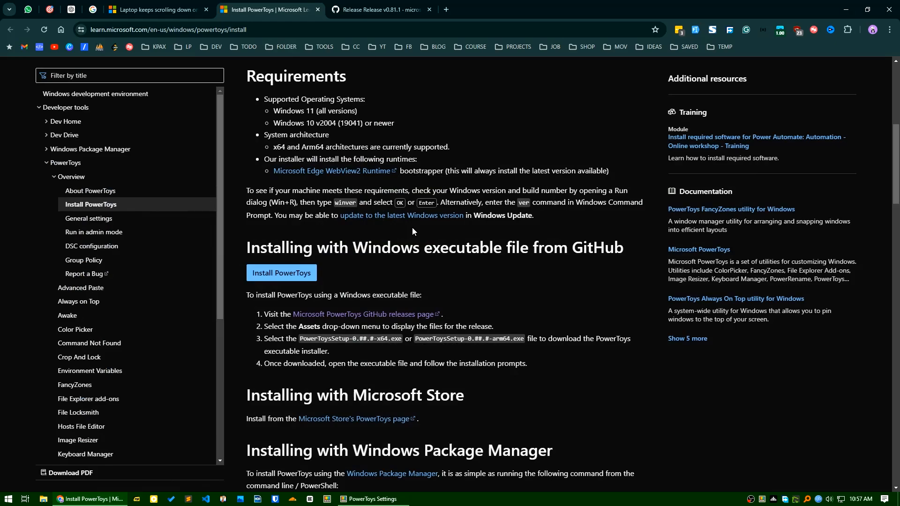
# - Skim the Installing PowerToys article and return to the PowerToys Settings window
pyautogui.scroll(-3)
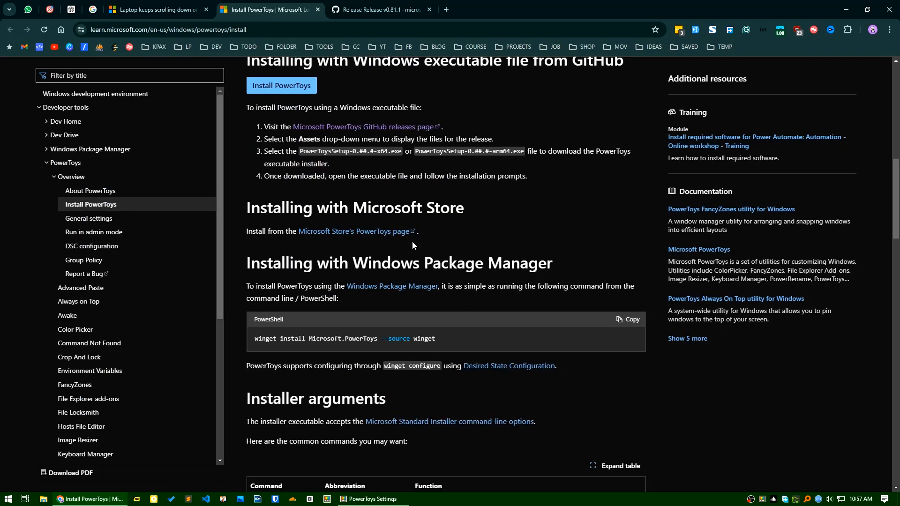
pyautogui.scroll(3)
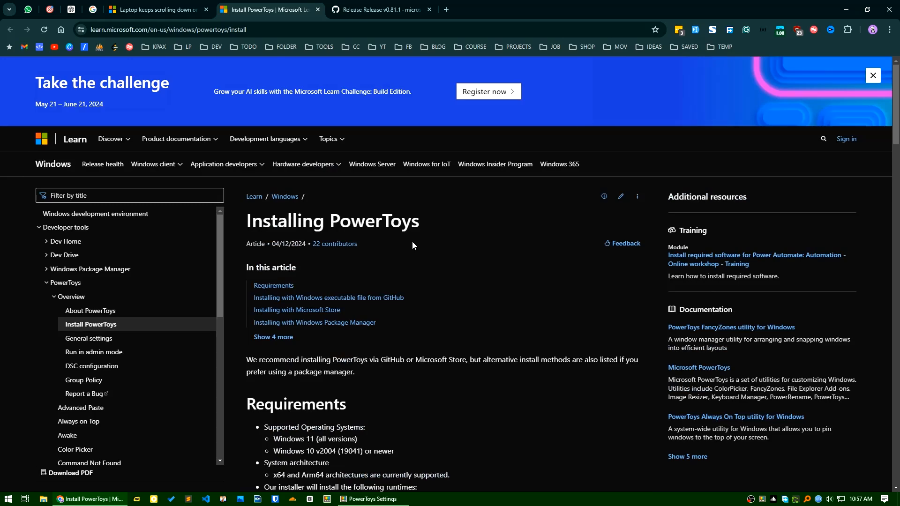
pyautogui.moveTo(202, 332)
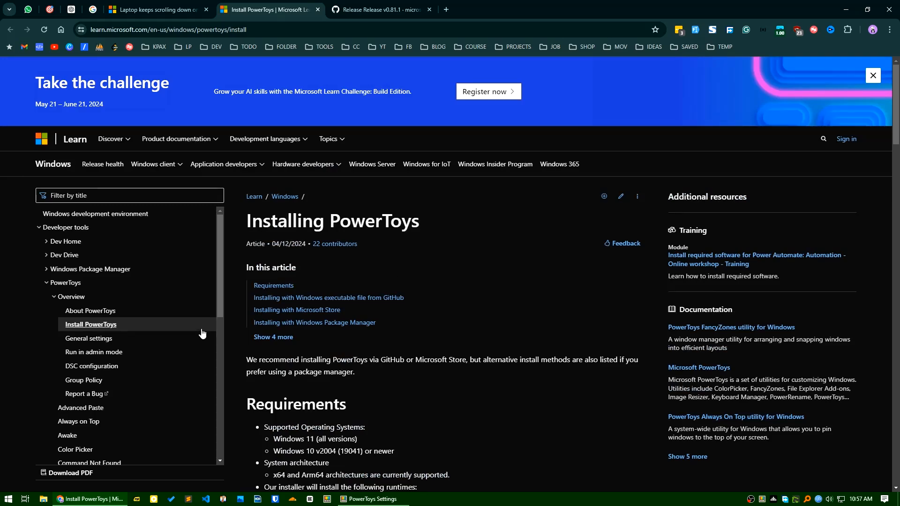
pyautogui.click(372, 498)
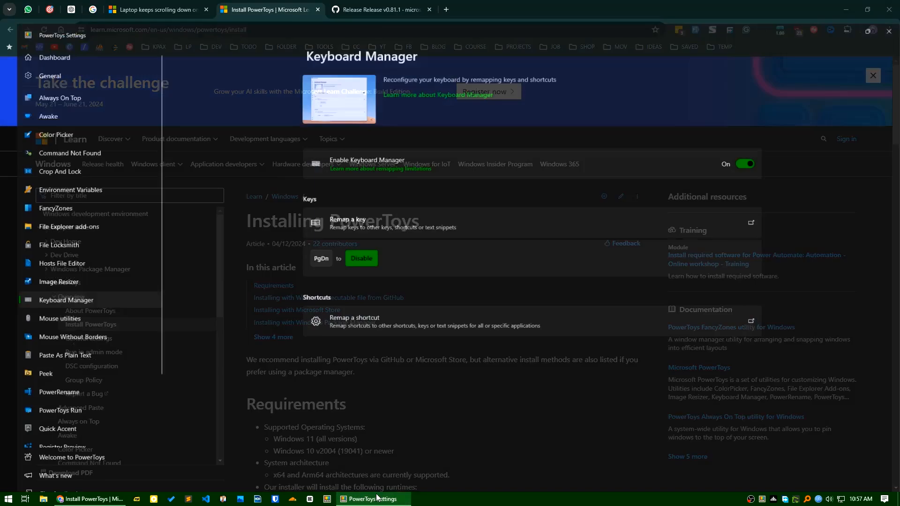
pyautogui.click(373, 499)
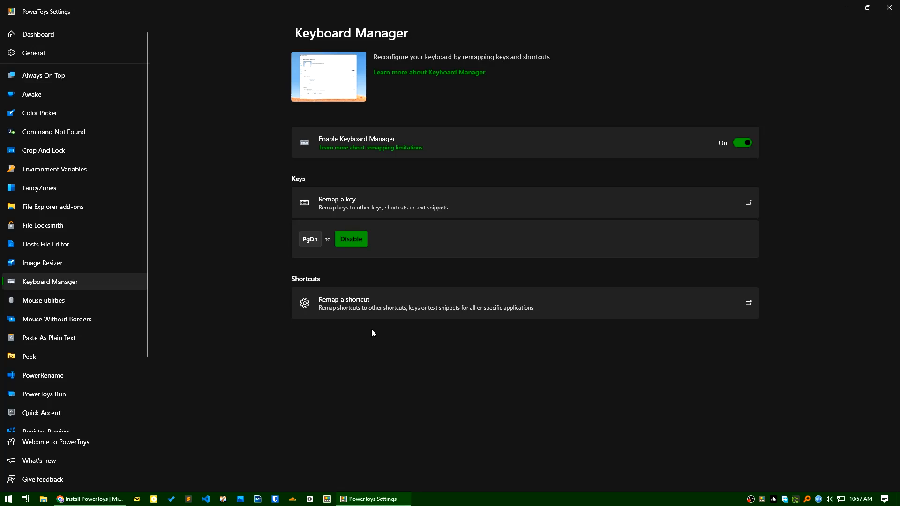
pyautogui.moveTo(362, 328)
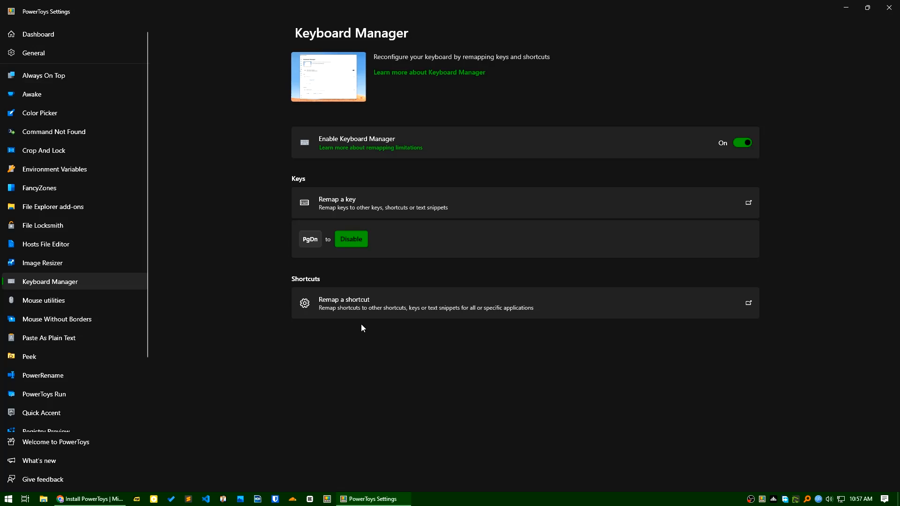